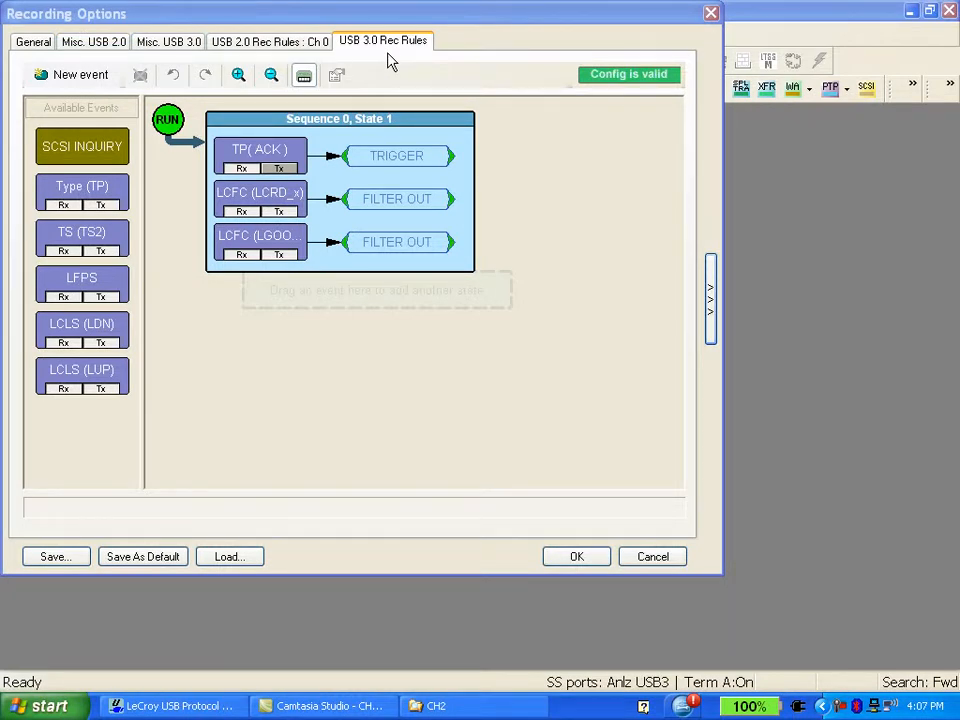
Delete the existing USB 3.0 trigger sequence to start a fresh one
click(260, 156)
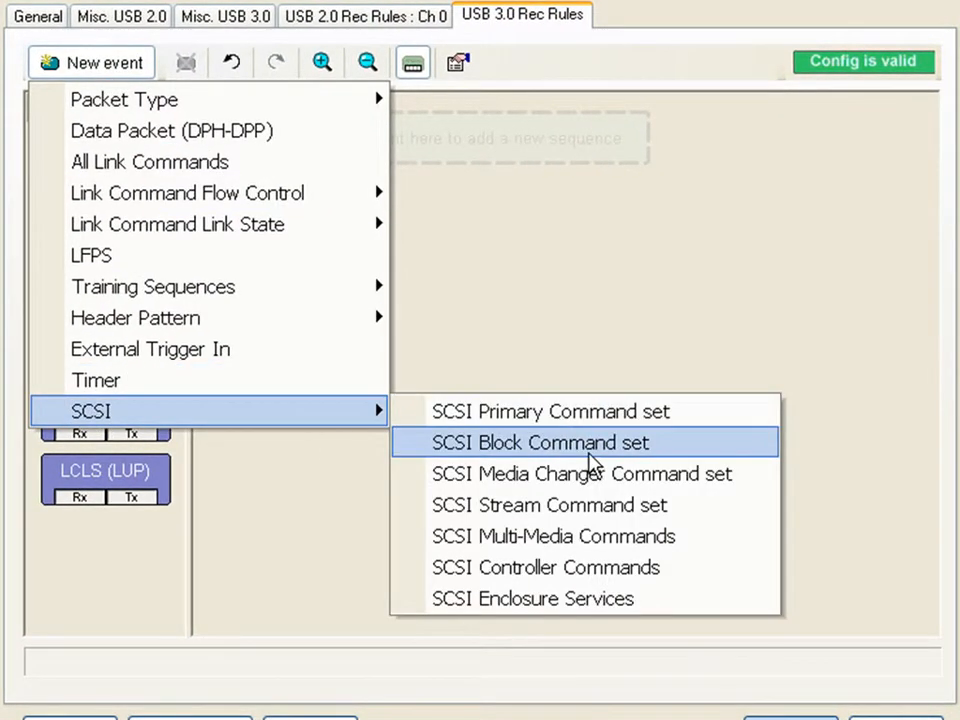
Create a SCSI Block Command event with the READ(10) opcode as the first state
click(540, 444)
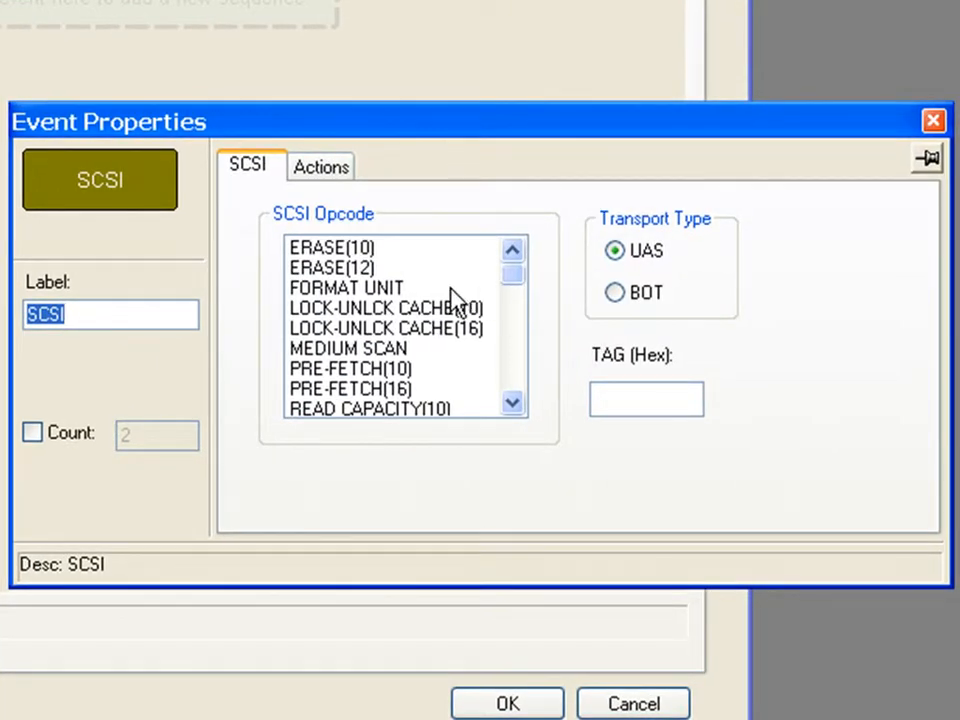
scroll(down, 3)
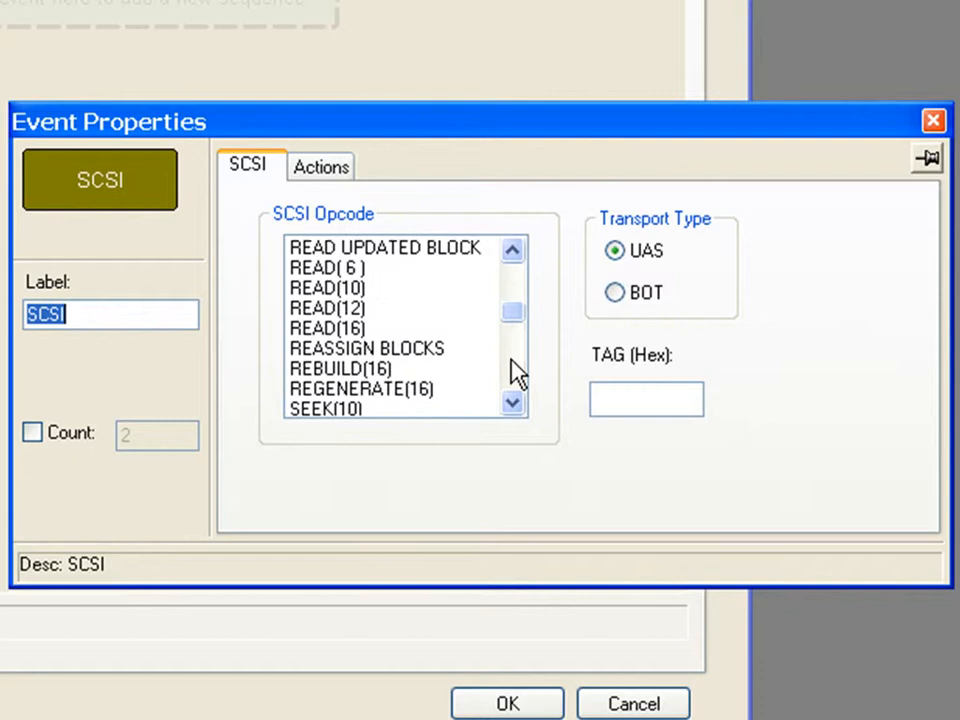
click(328, 288)
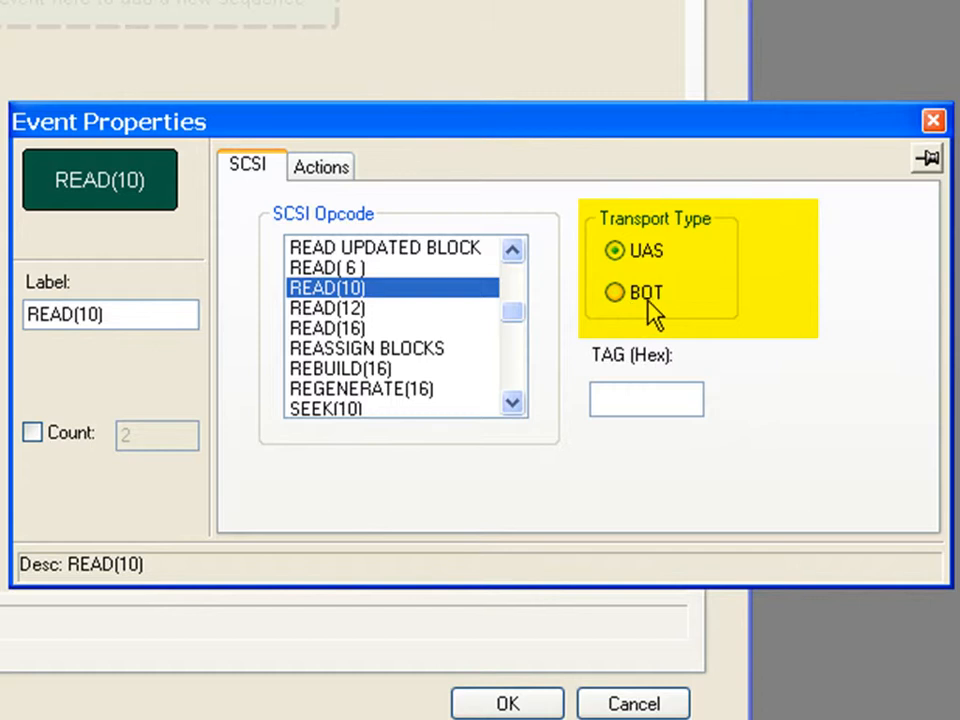
mouse_move(636, 310)
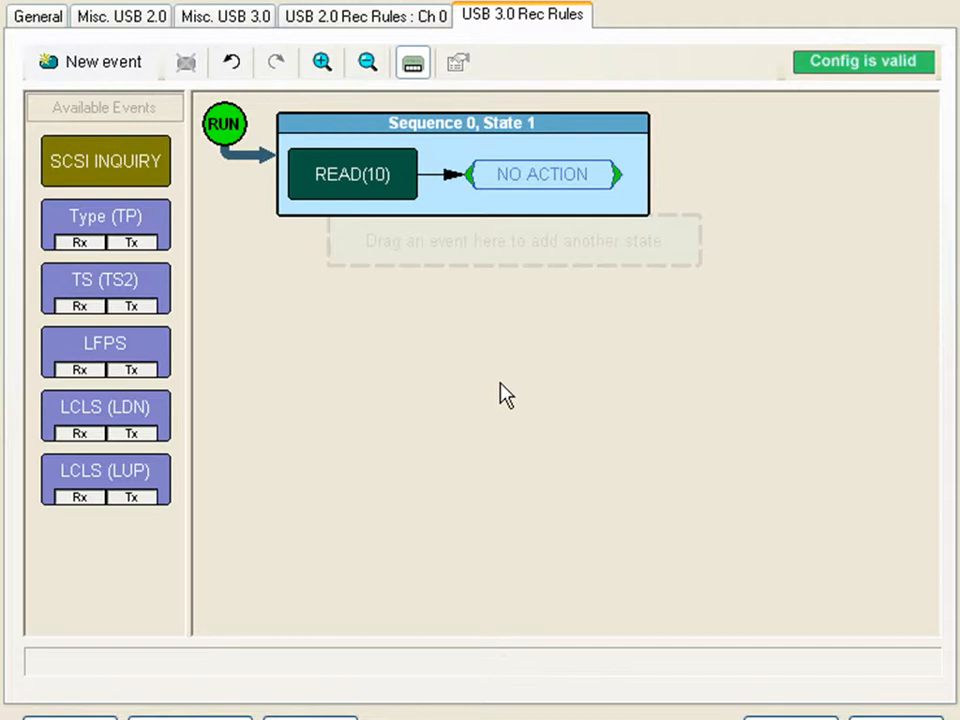
mouse_move(278, 184)
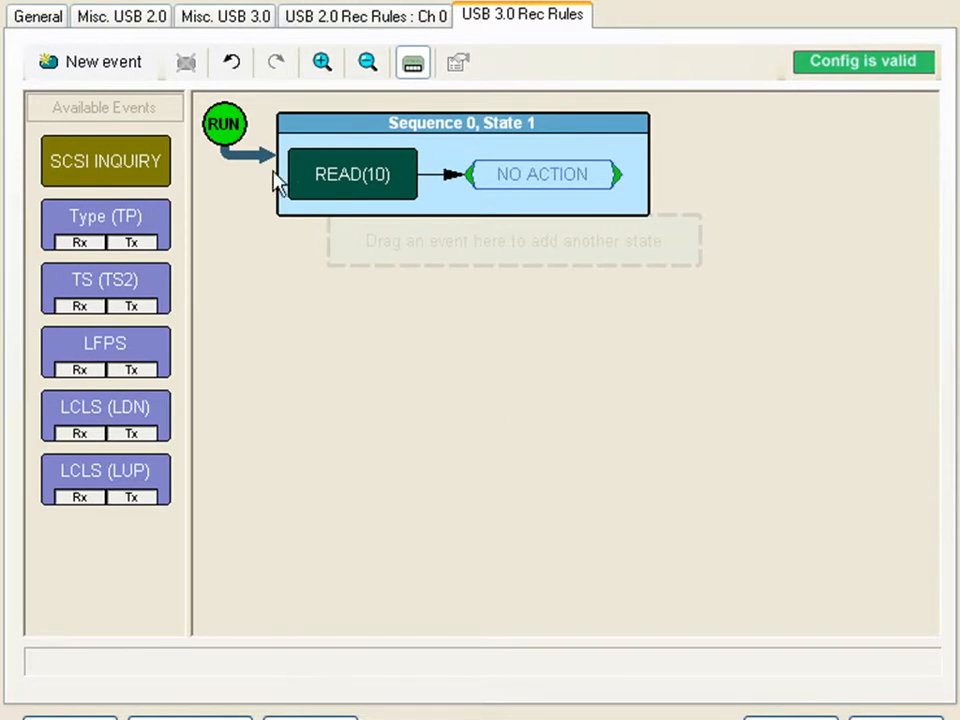
Add a DPH data packet event as a second state after READ(10)
click(92, 60)
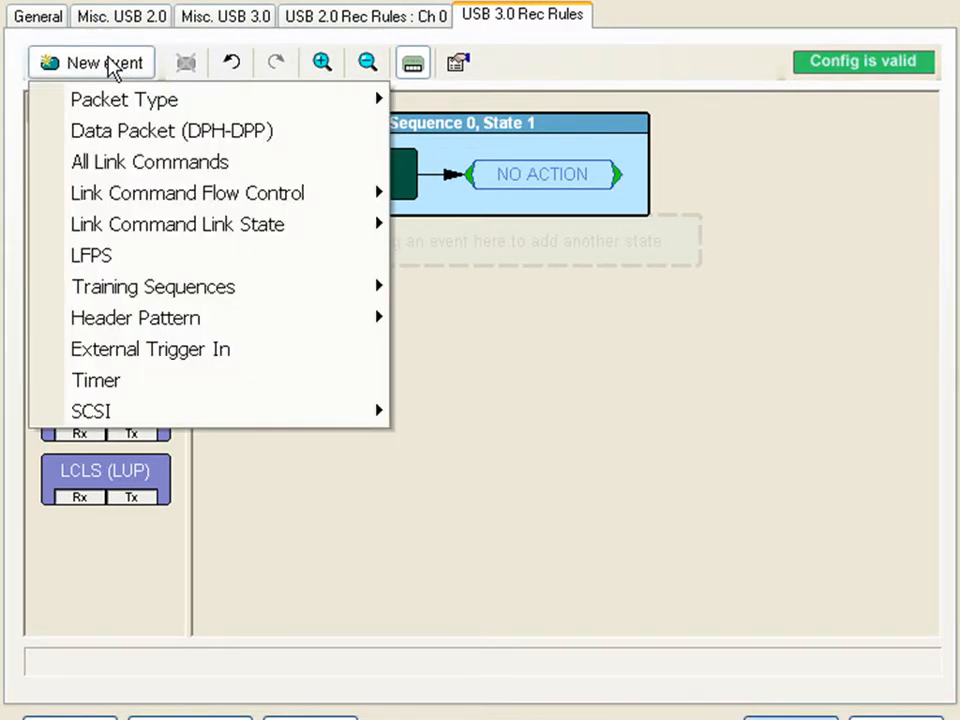
mouse_move(136, 316)
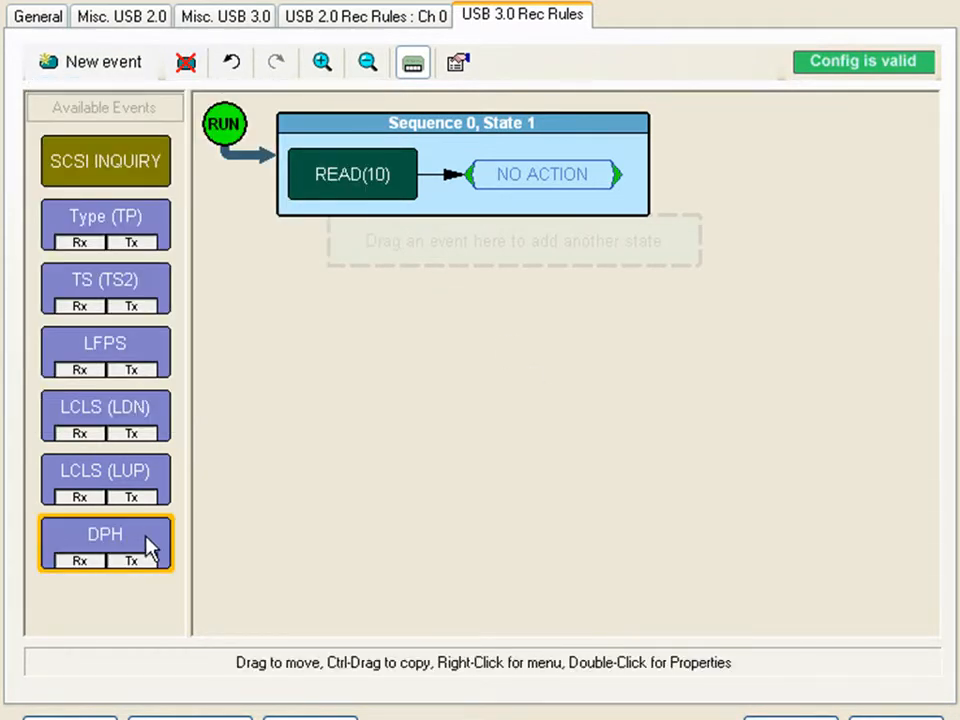
drag(104, 540, 224, 472)
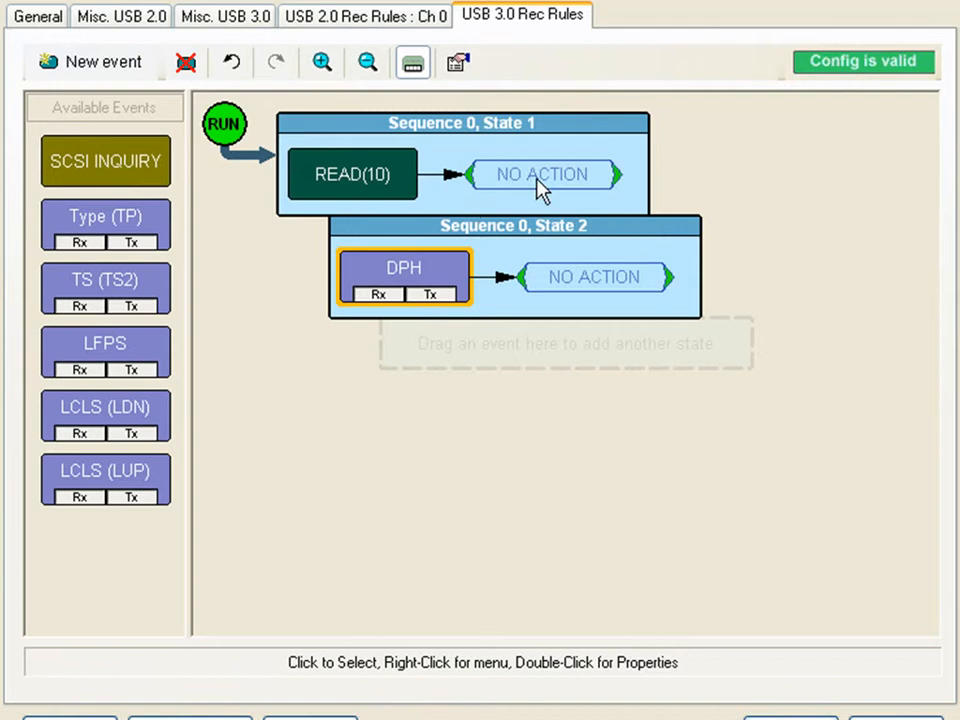
Set the READ(10) event's action to Advance Sequence into the DPH state
double_click(352, 174)
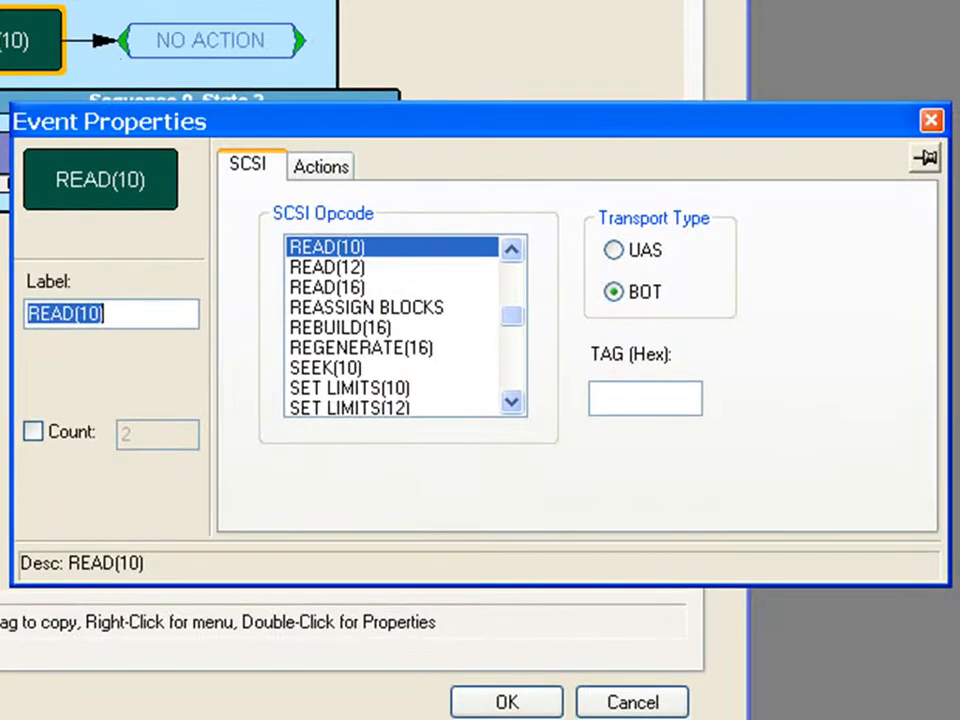
click(320, 166)
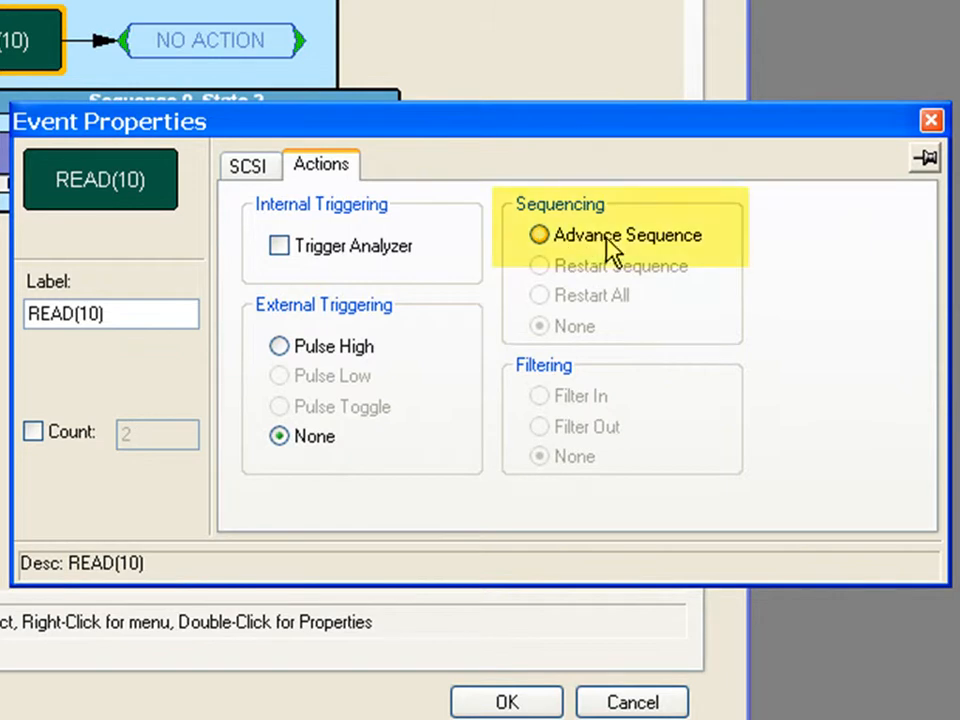
click(540, 234)
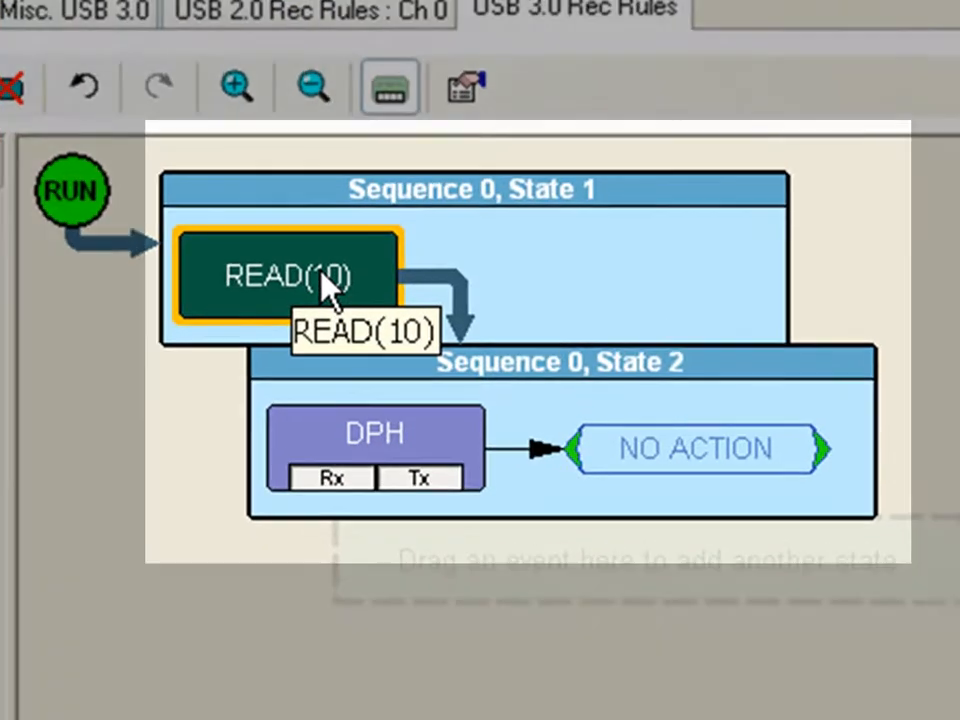
mouse_move(396, 296)
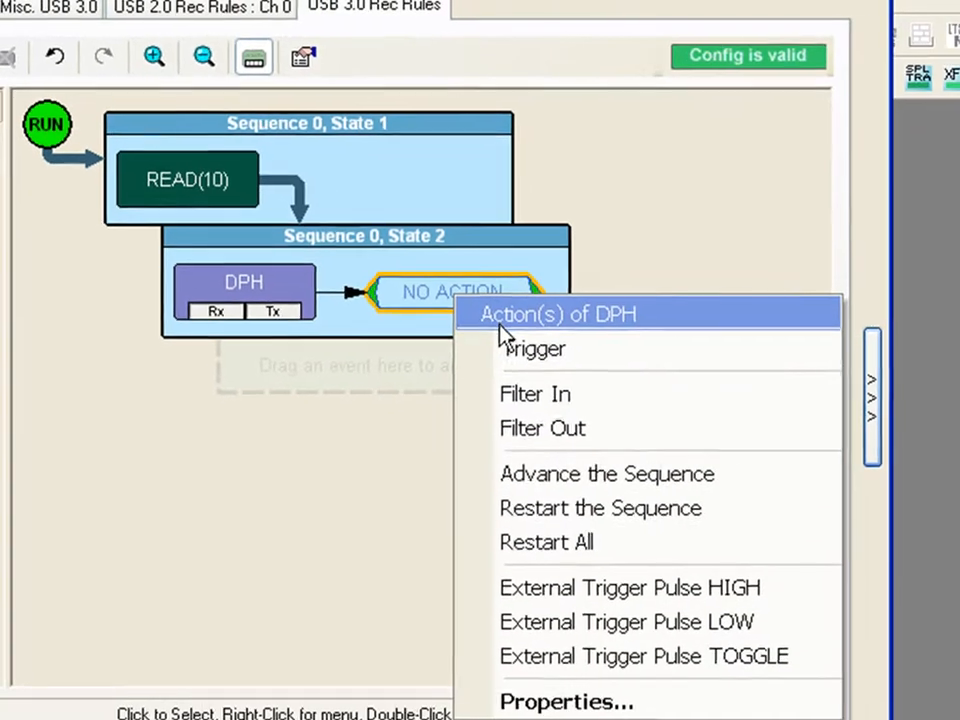
Set the DPH event's action to Trigger
click(534, 348)
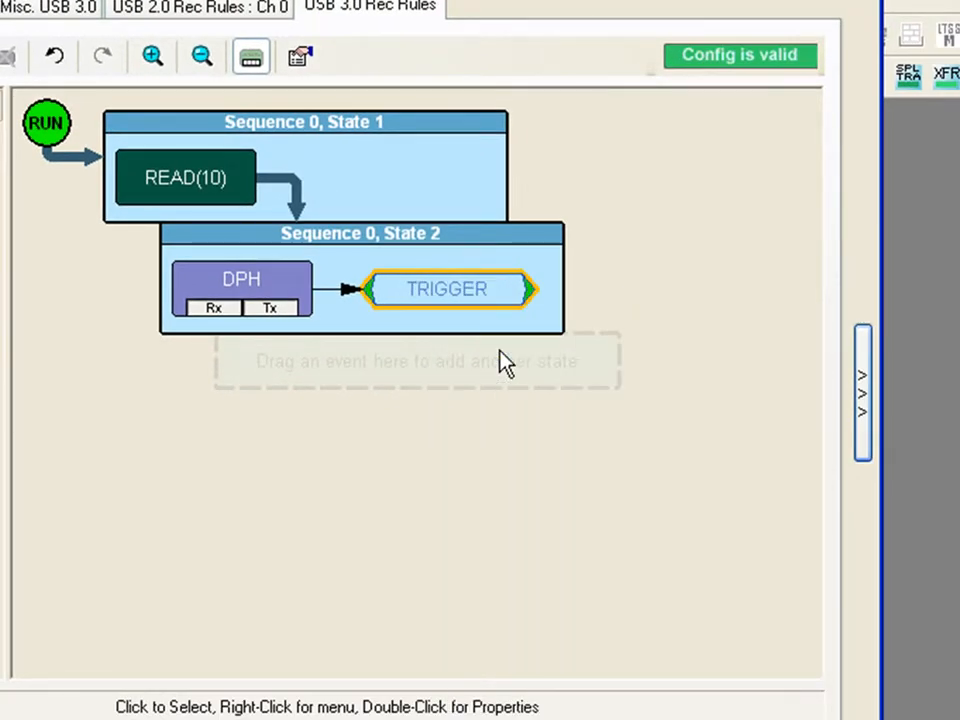
mouse_move(504, 218)
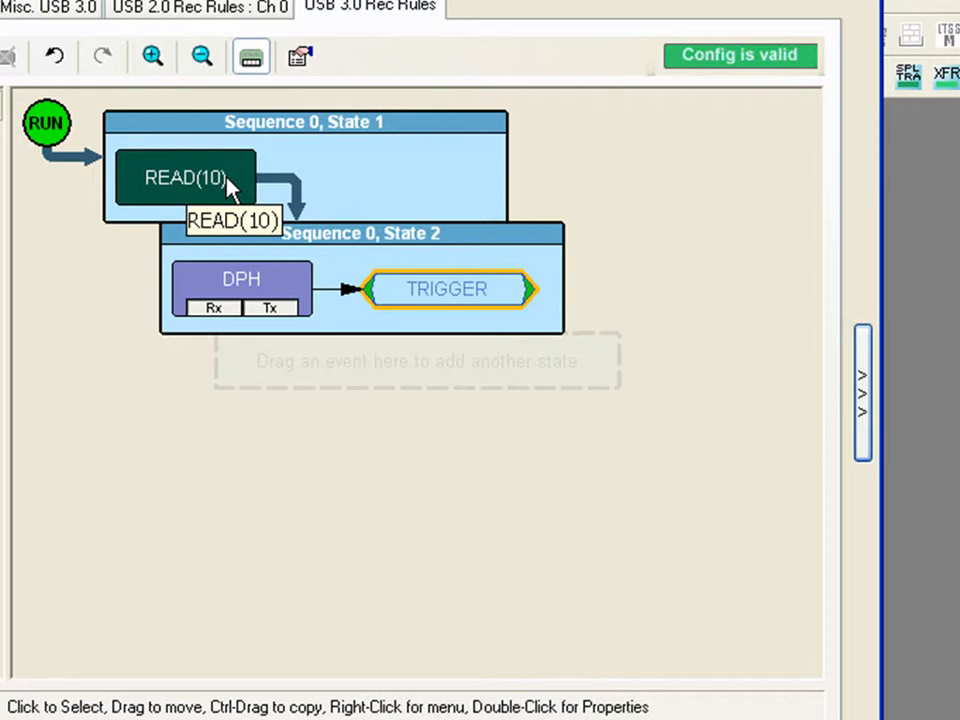
mouse_move(248, 190)
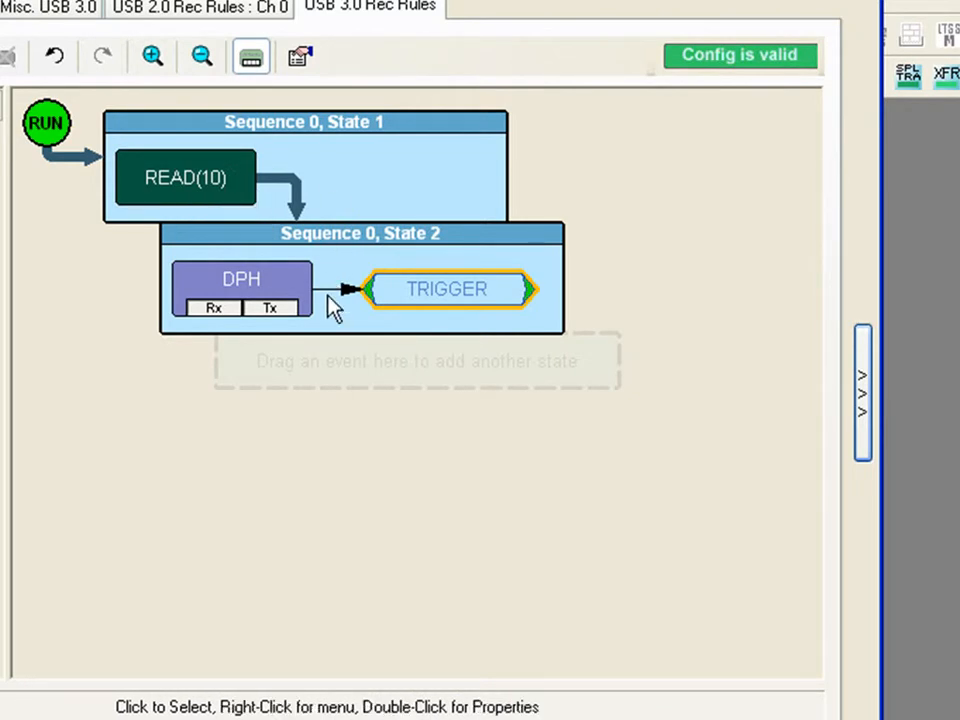
mouse_move(320, 308)
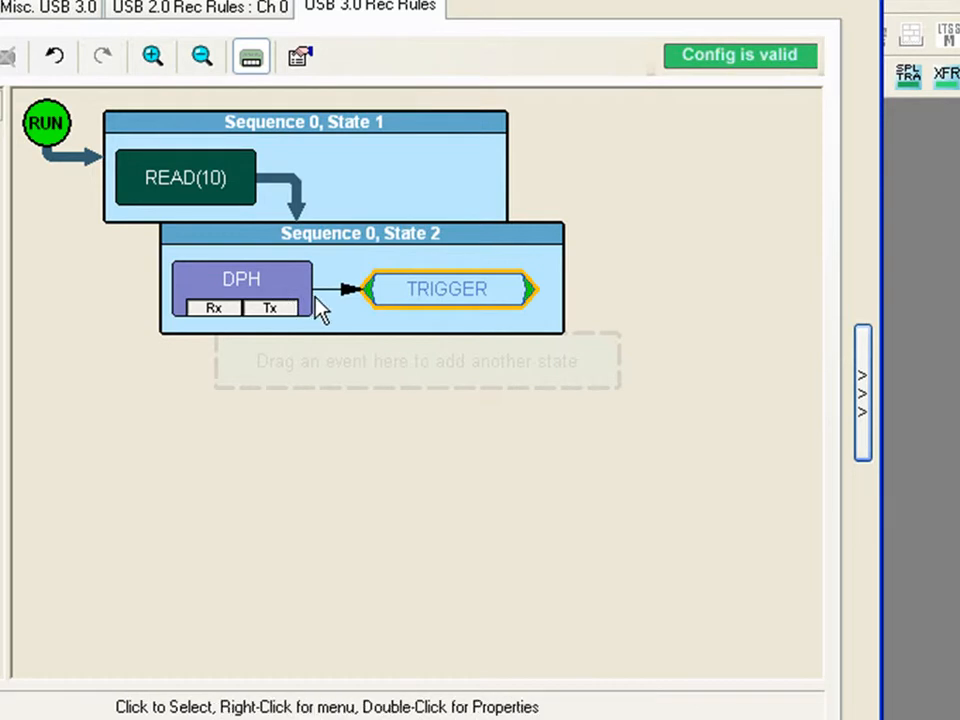
mouse_move(330, 300)
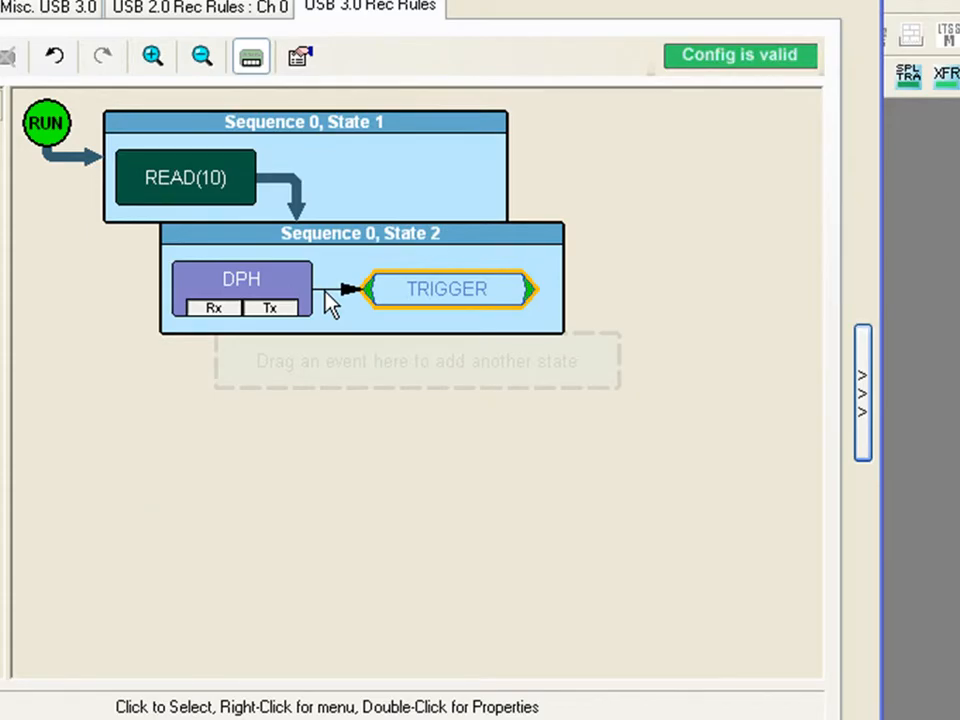
Restrict the DPH event's channel to the Tx direction only
click(240, 290)
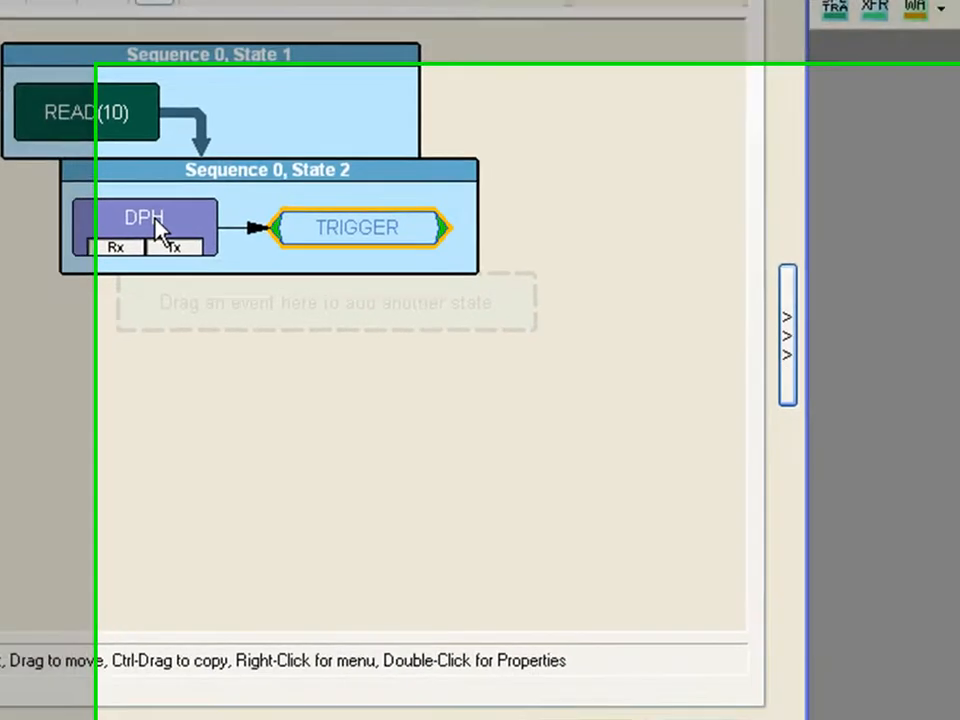
double_click(144, 228)
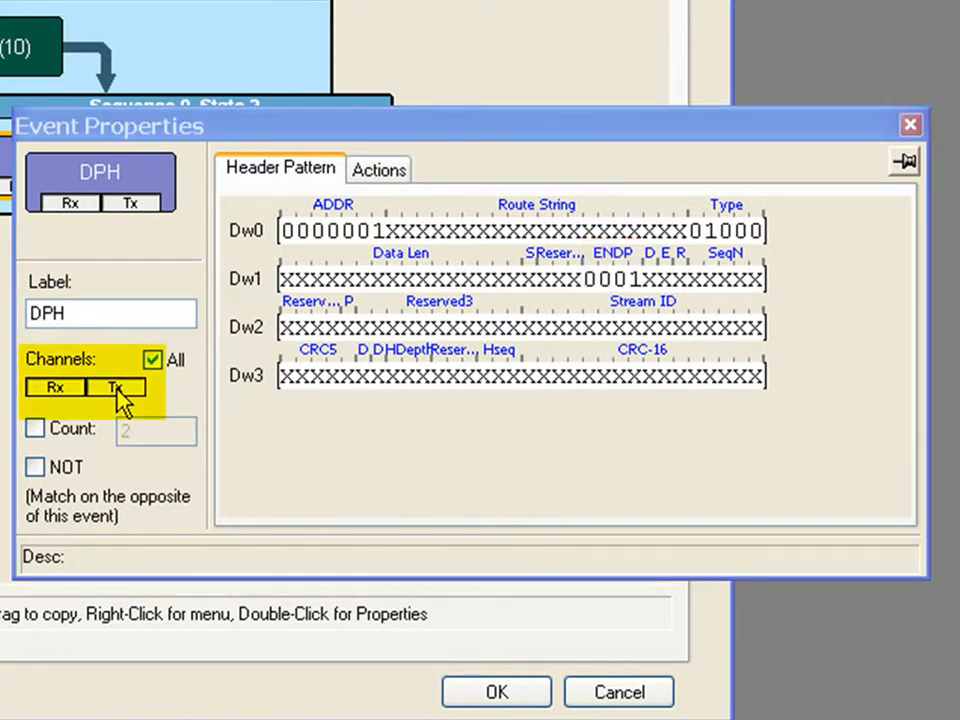
click(152, 360)
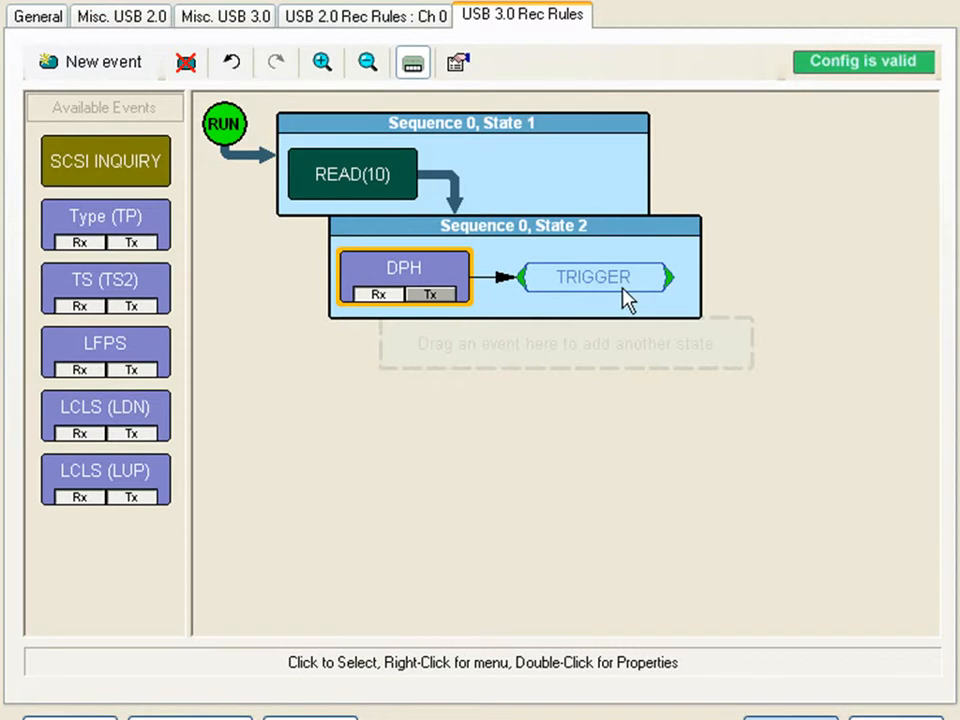
mouse_move(416, 224)
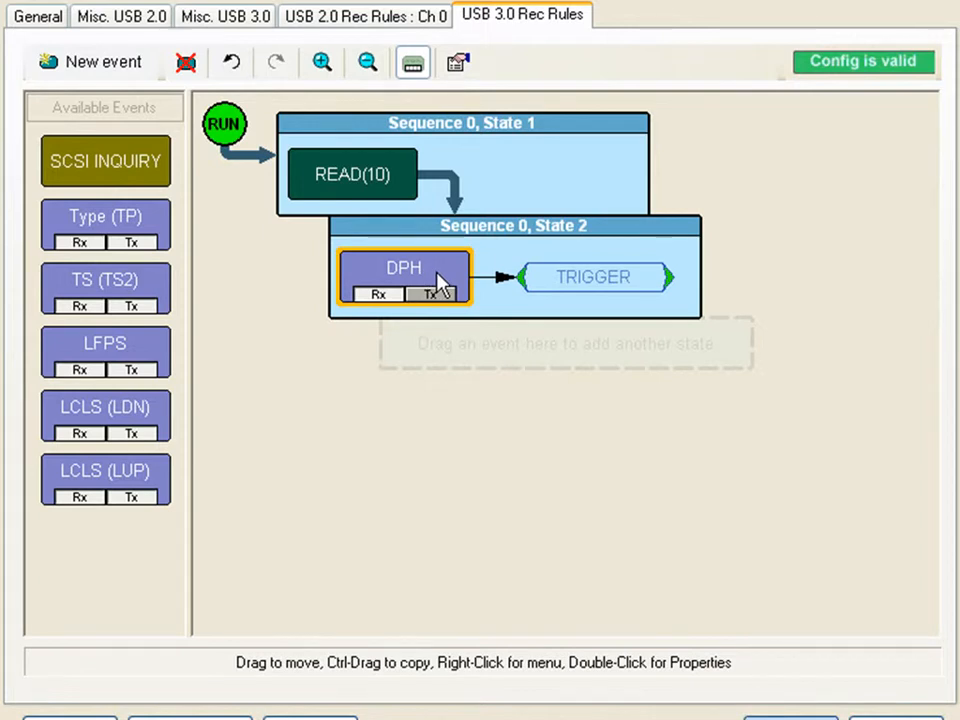
mouse_move(436, 288)
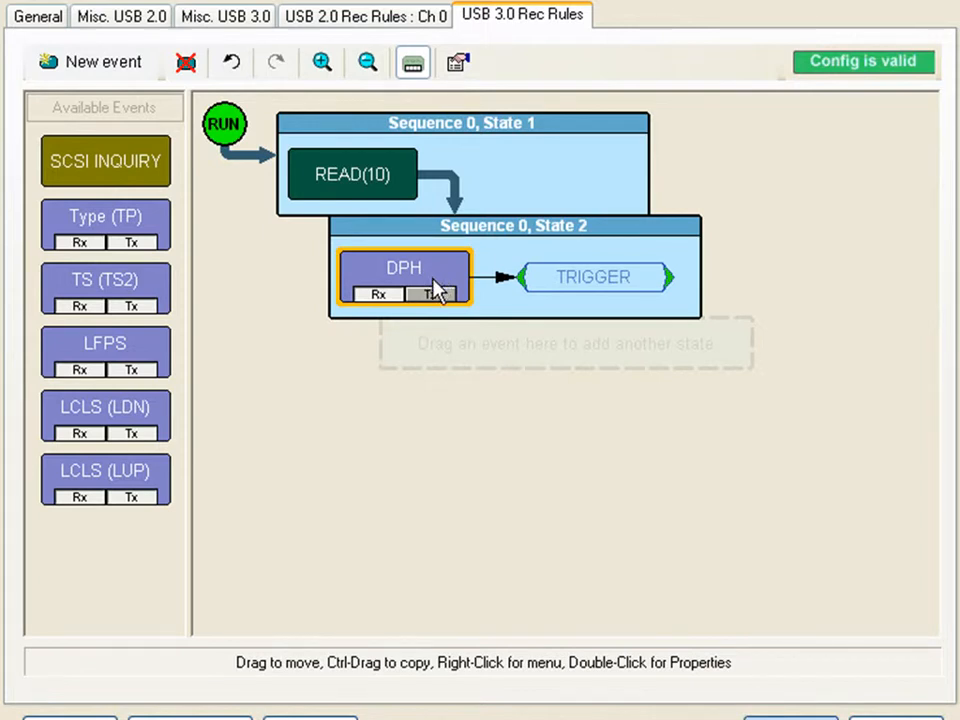
mouse_move(470, 278)
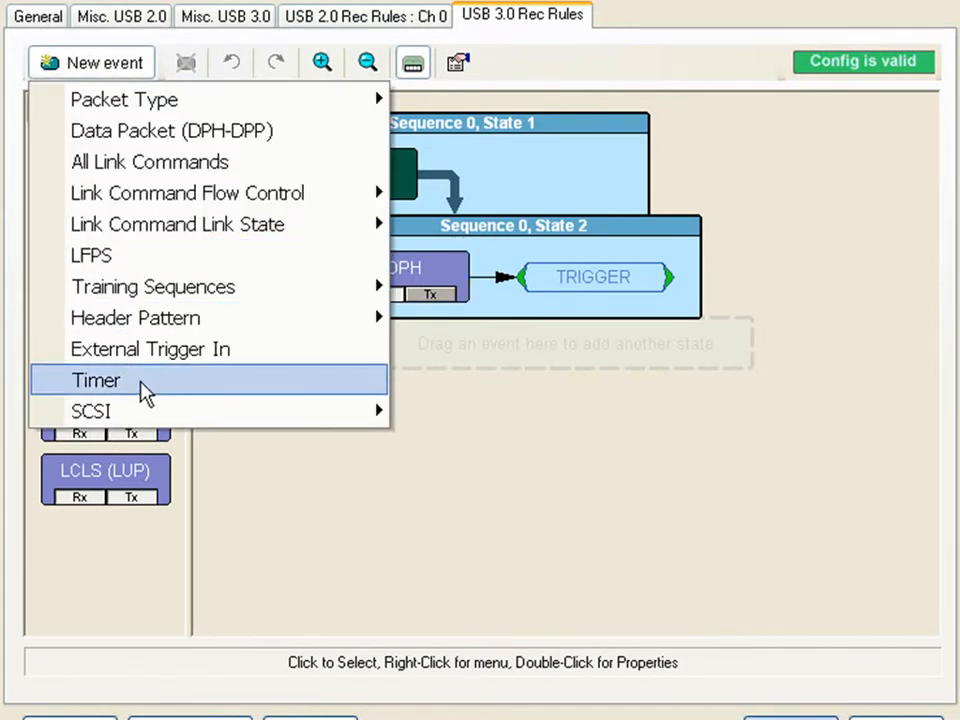
Add a Timer event to State 2 set to 500 microseconds
click(96, 380)
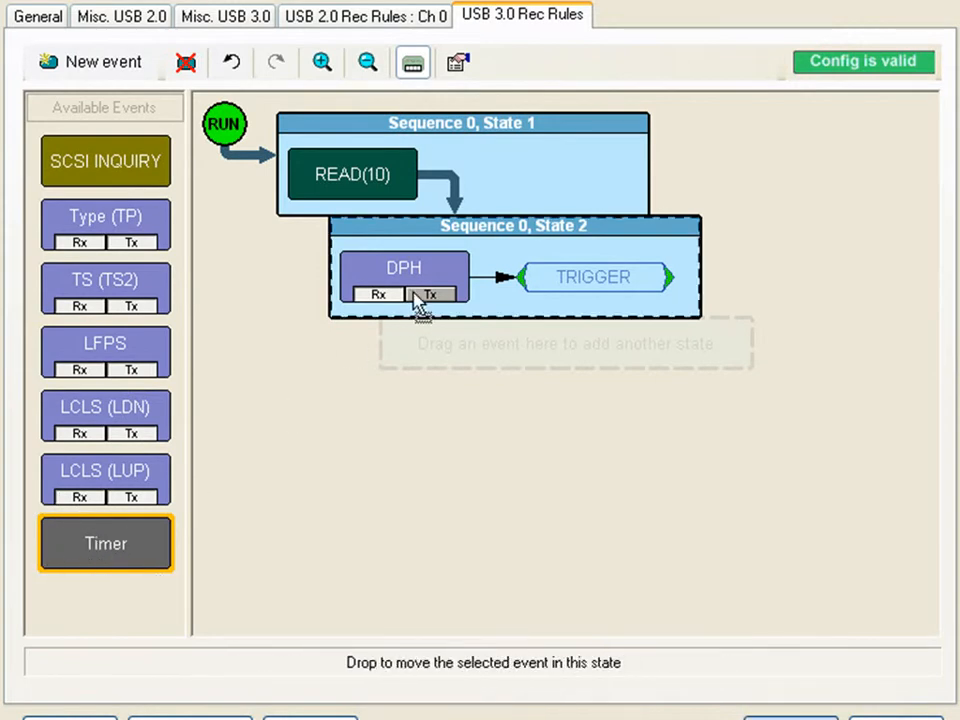
drag(104, 544, 404, 336)
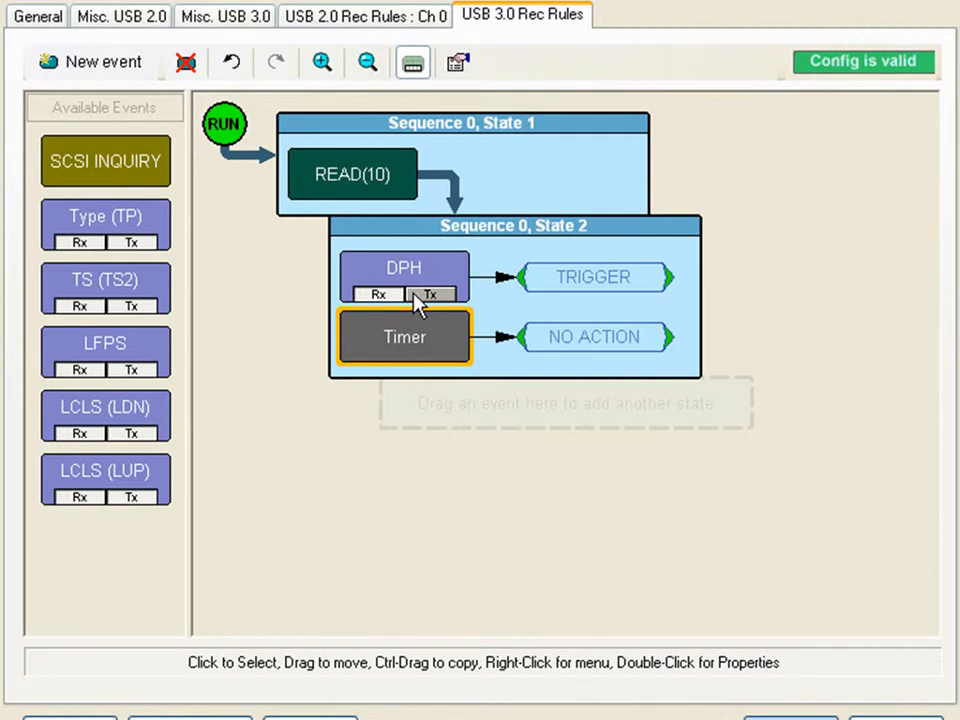
double_click(404, 336)
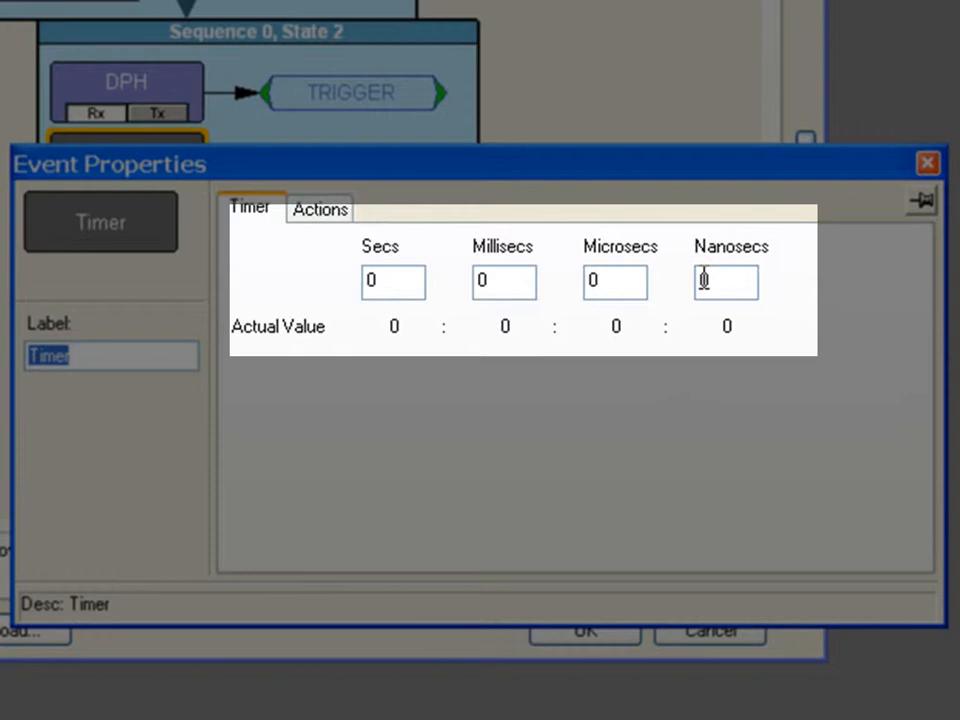
mouse_move(678, 290)
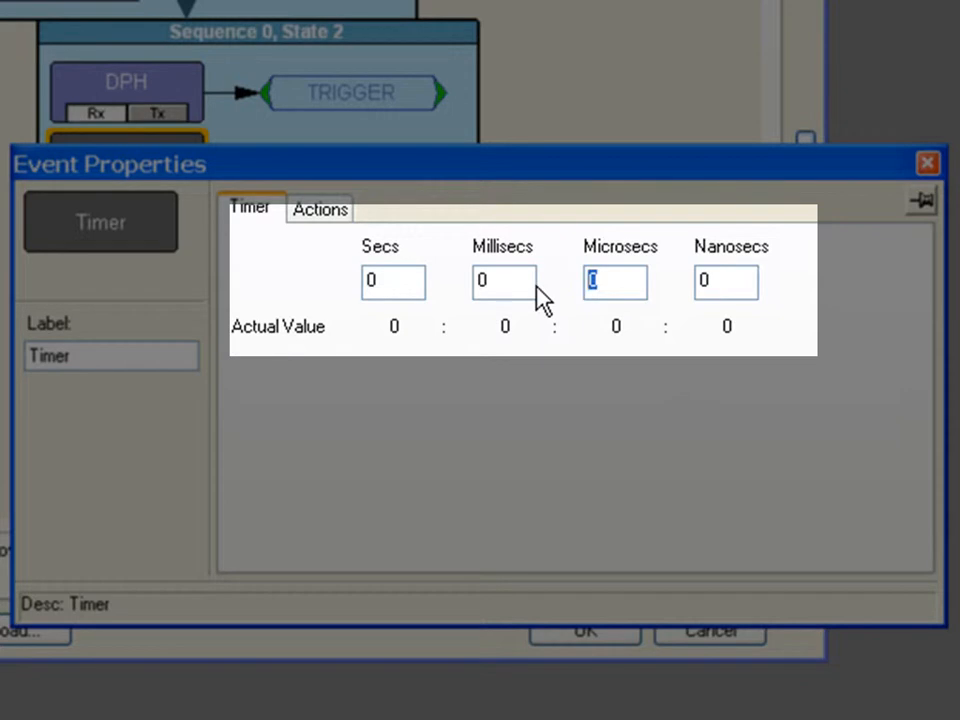
text(500)
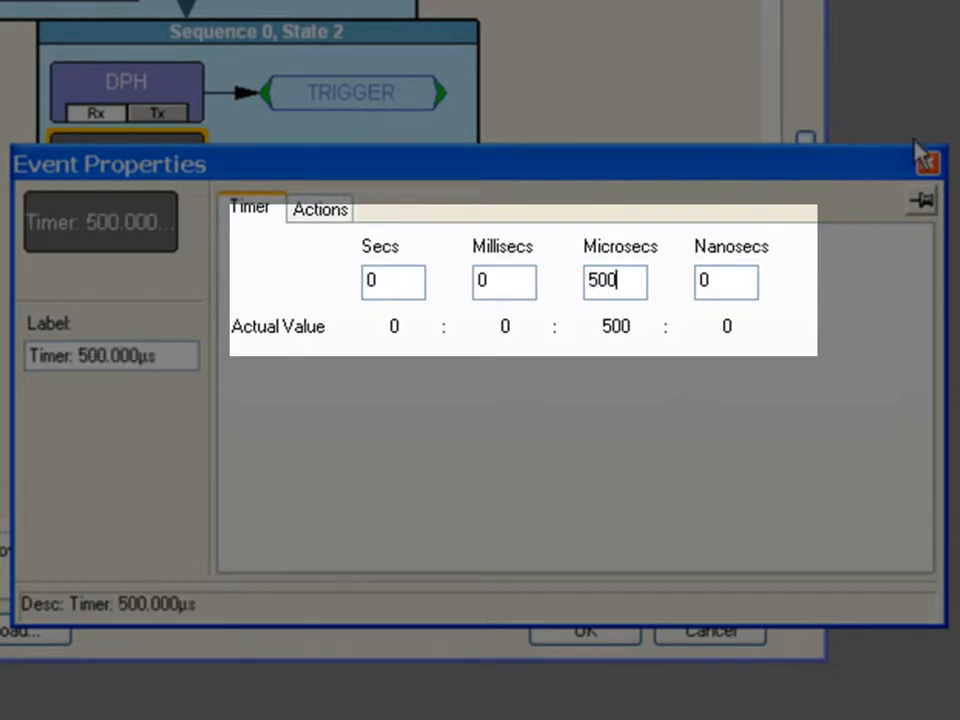
click(584, 632)
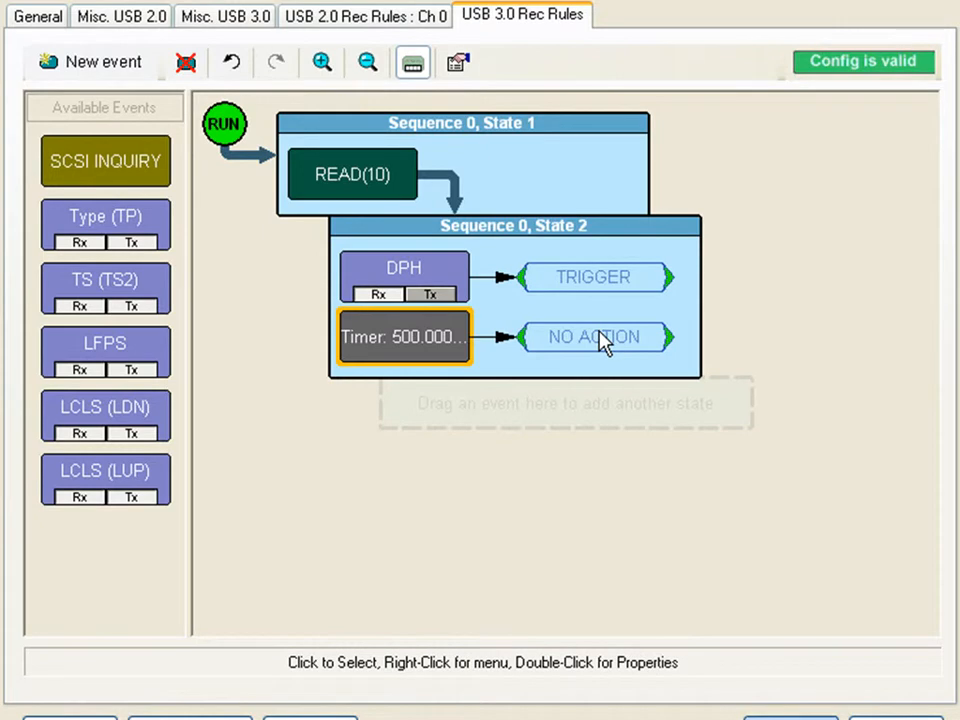
Set the Timer's action to Trigger and bring up the DPH action choices for Restart the Sequence
click(592, 336)
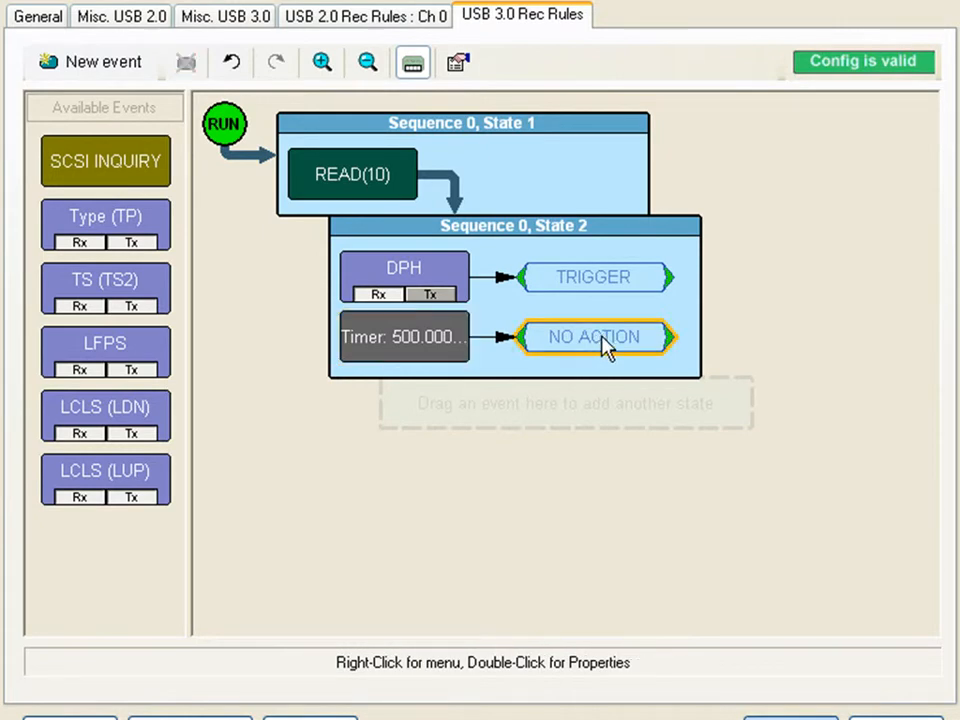
right_click(594, 336)
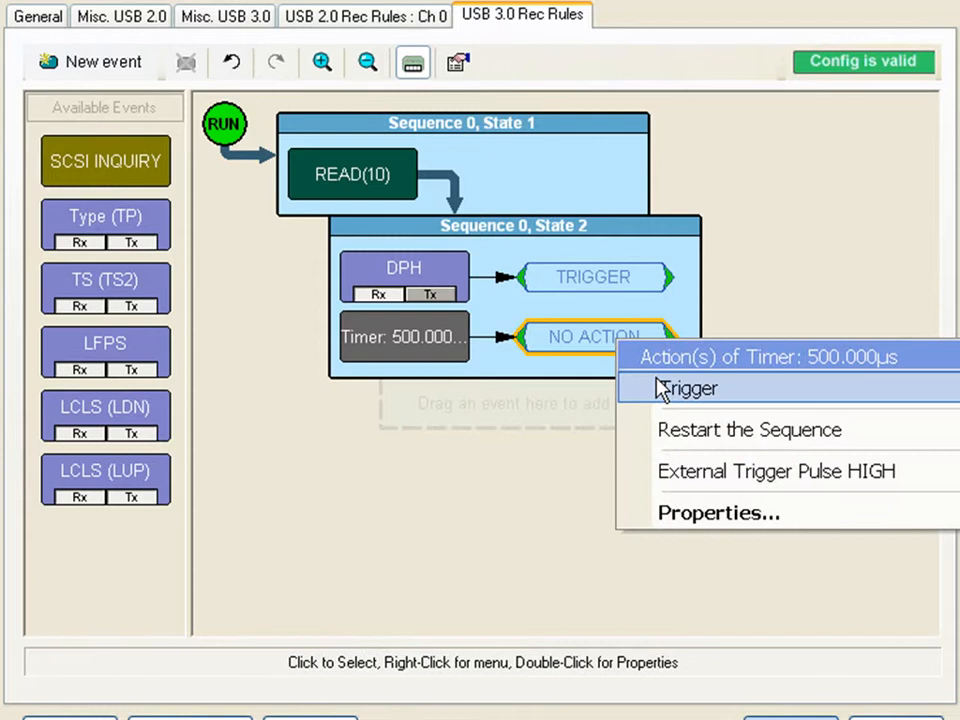
click(688, 388)
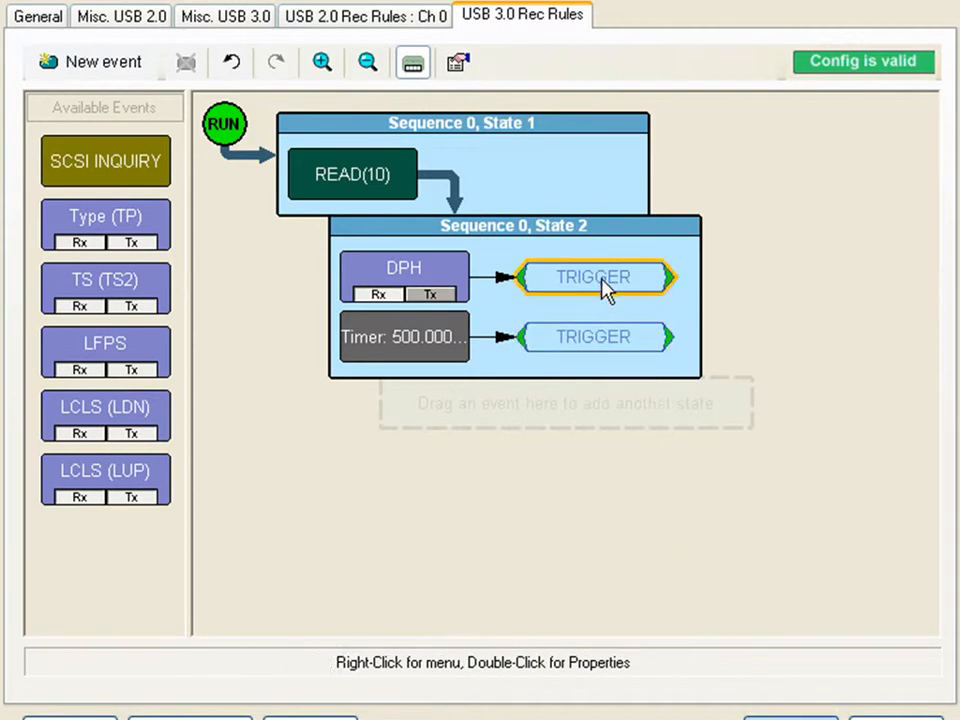
right_click(592, 276)
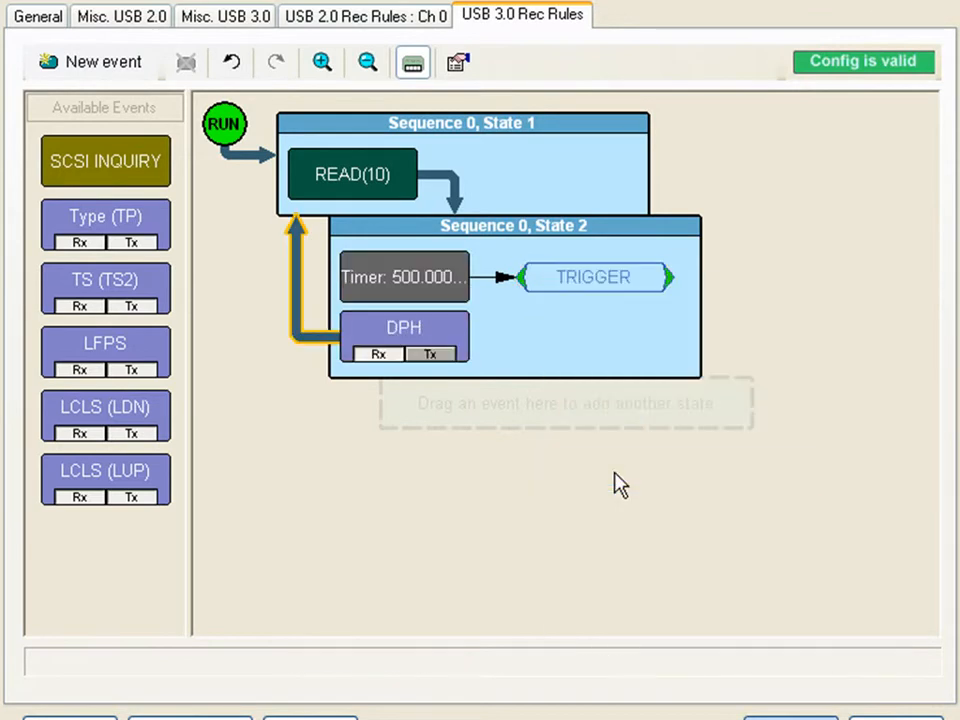
mouse_move(572, 498)
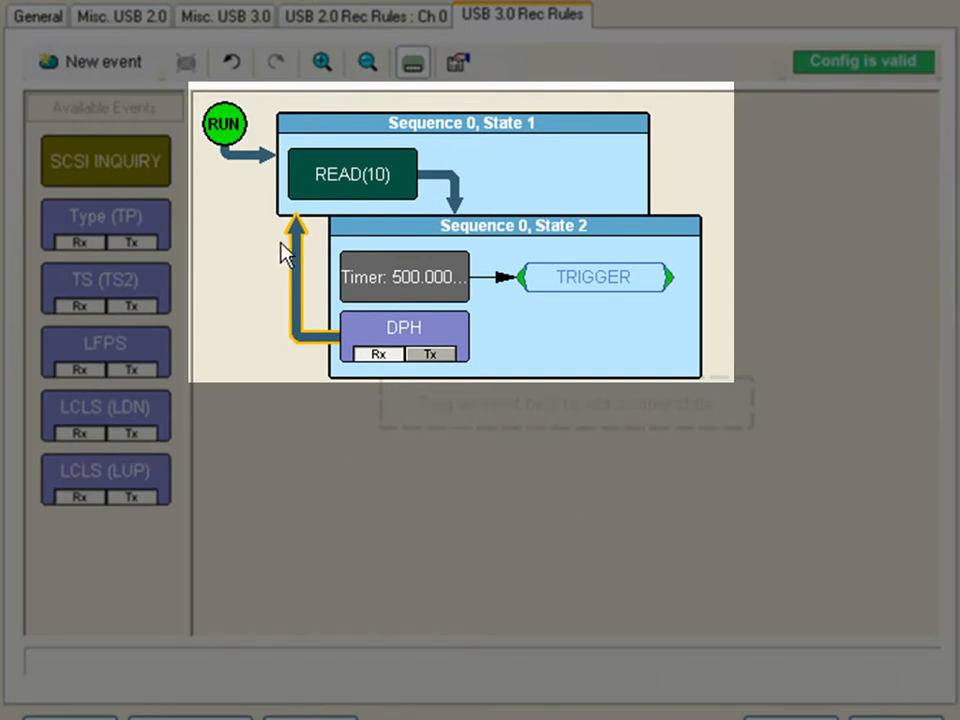
mouse_move(416, 204)
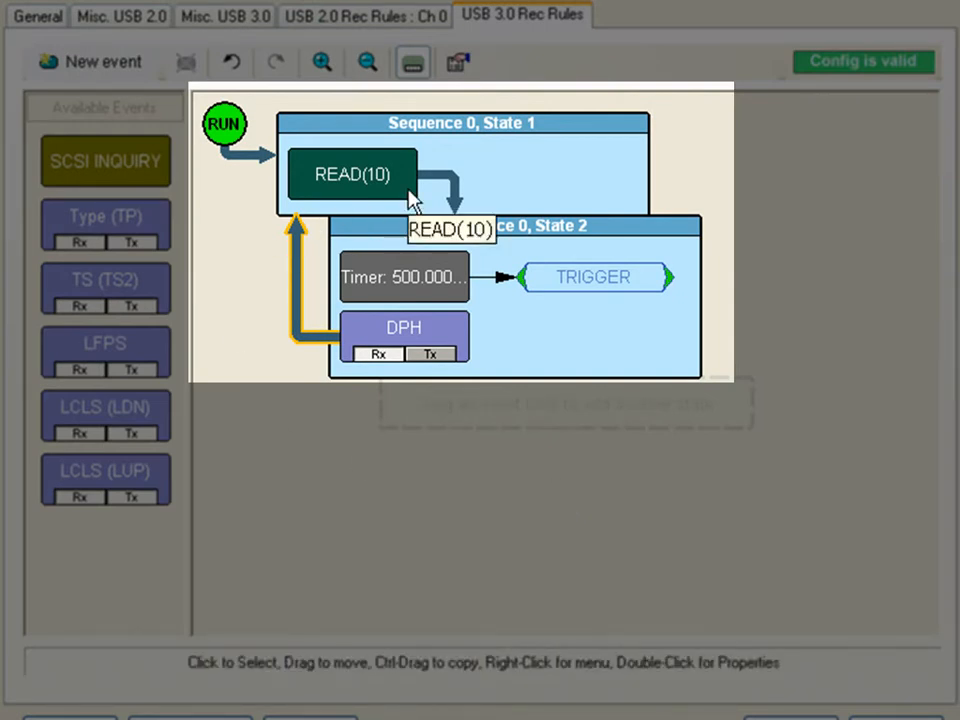
mouse_move(488, 312)
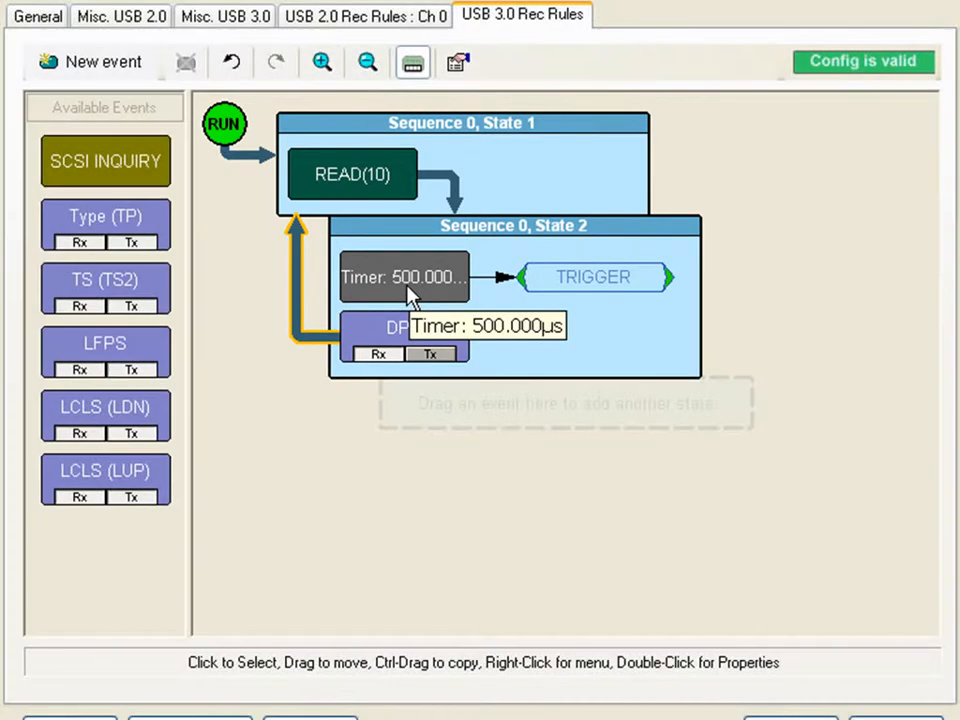
mouse_move(420, 296)
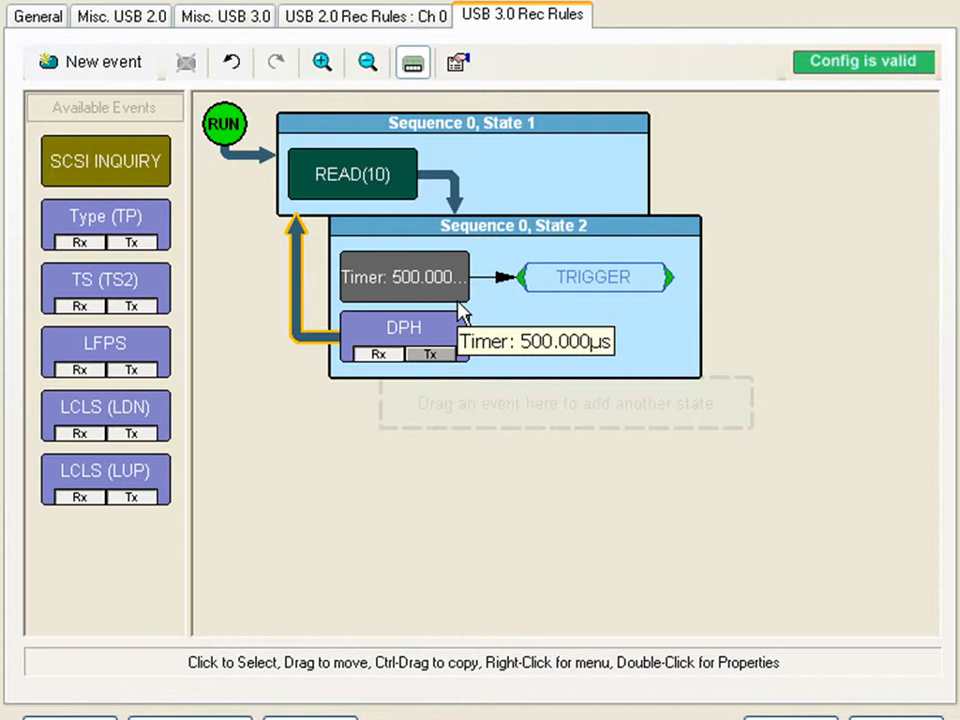
mouse_move(420, 310)
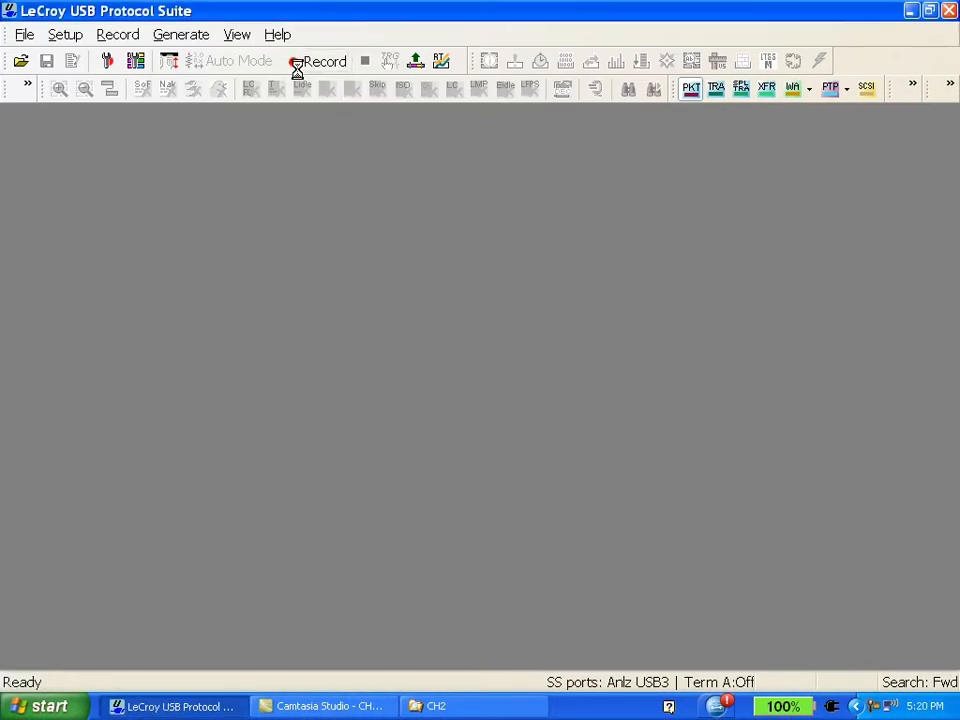
Record a USB 3.0 capture and load the resulting packet trace
click(324, 60)
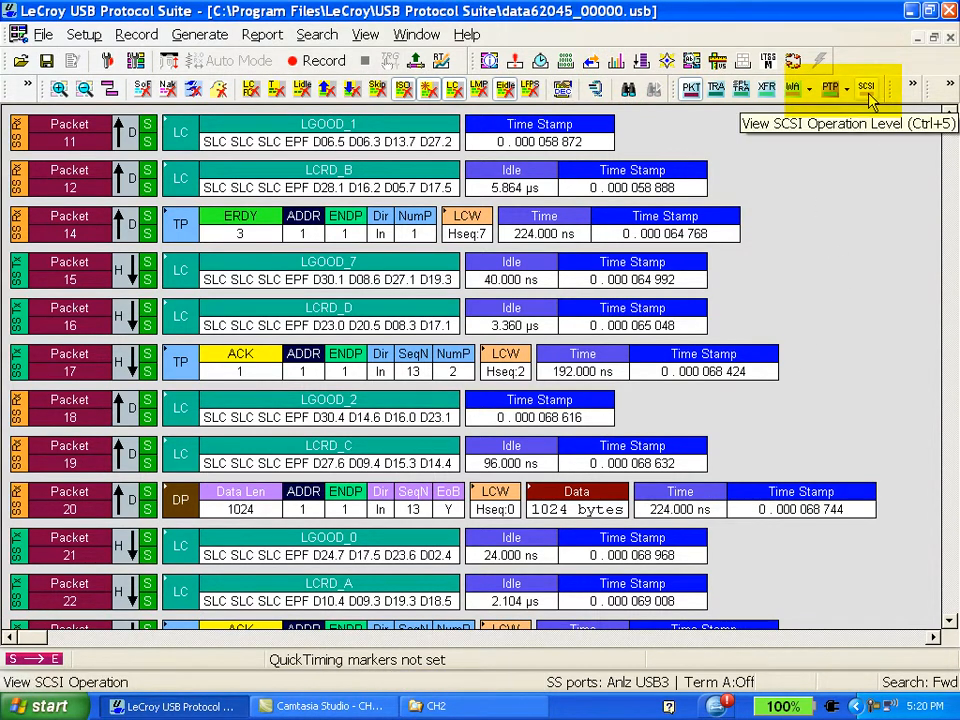
Switch to SCSI Operation Level and expand Metrics to show each READ(10)'s response time and latency
click(866, 88)
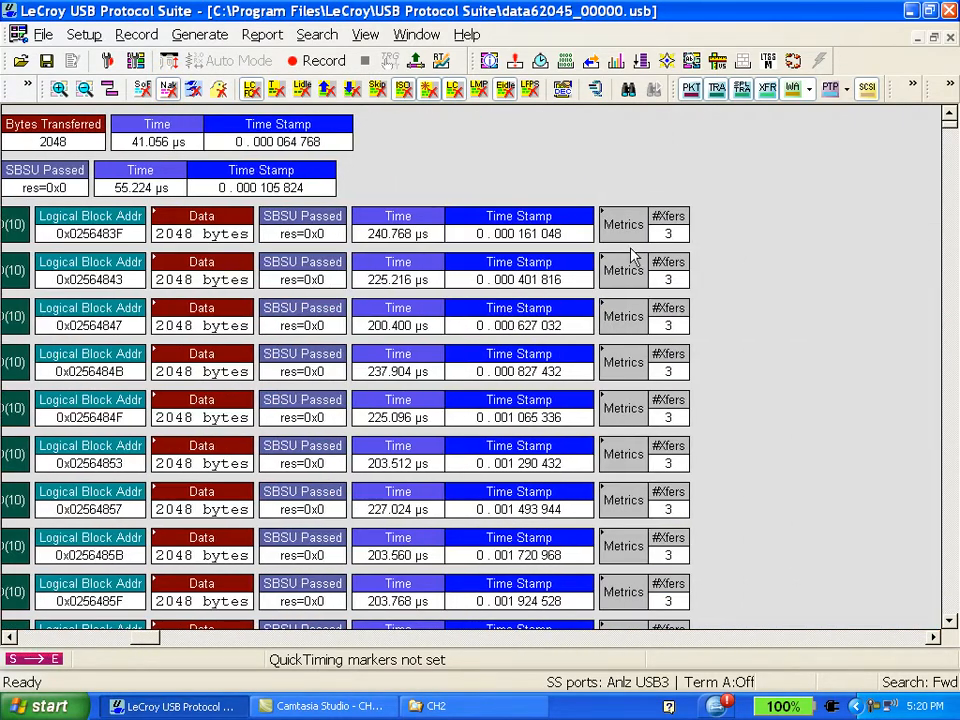
click(624, 224)
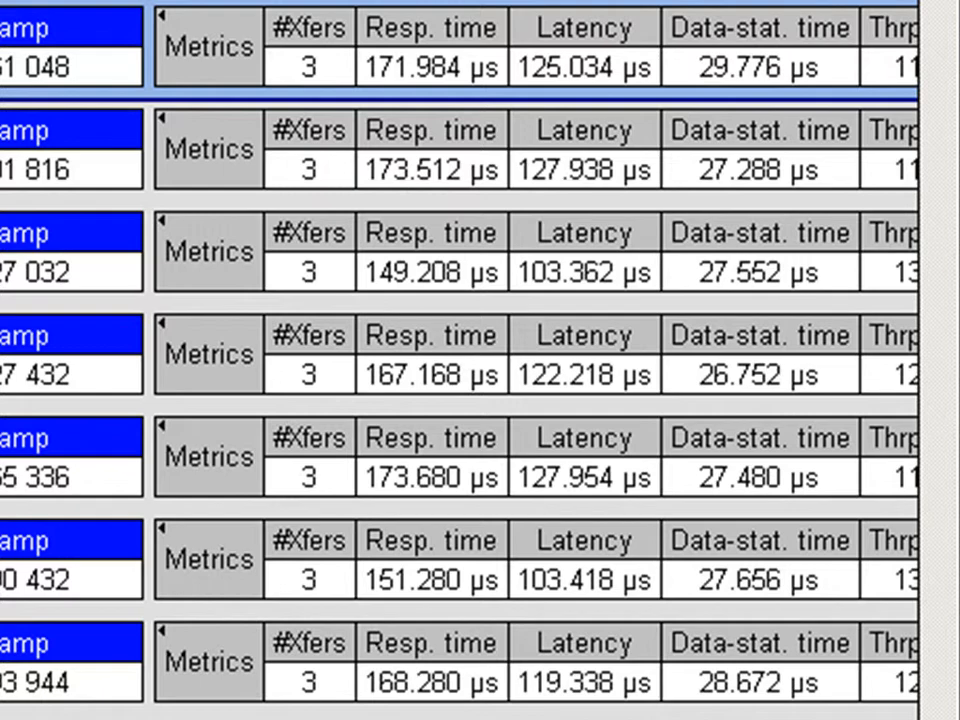
click(432, 28)
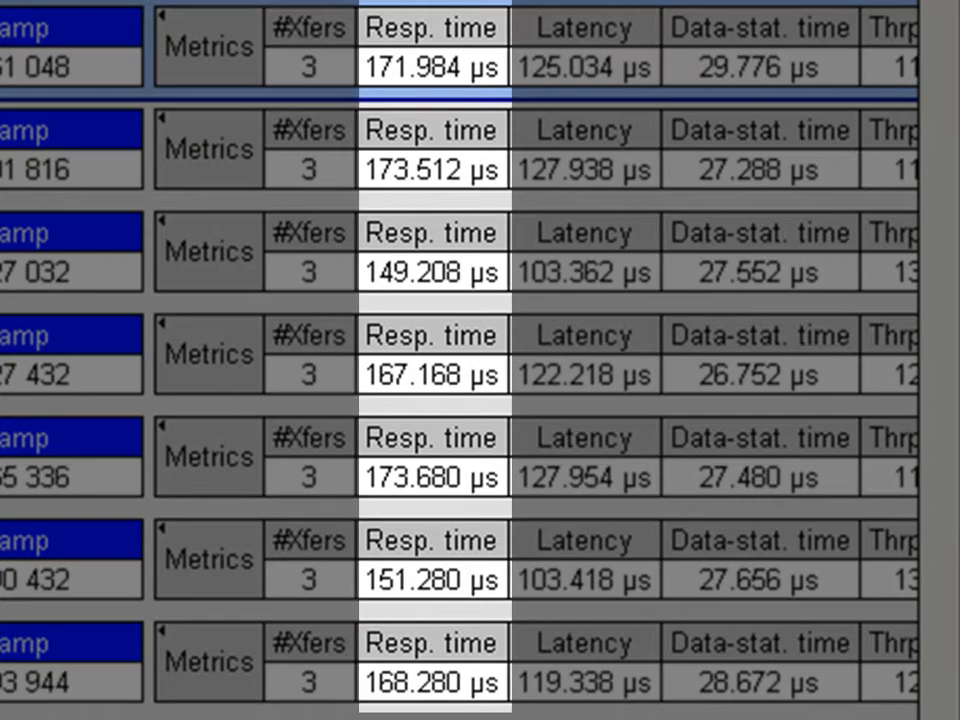
click(584, 28)
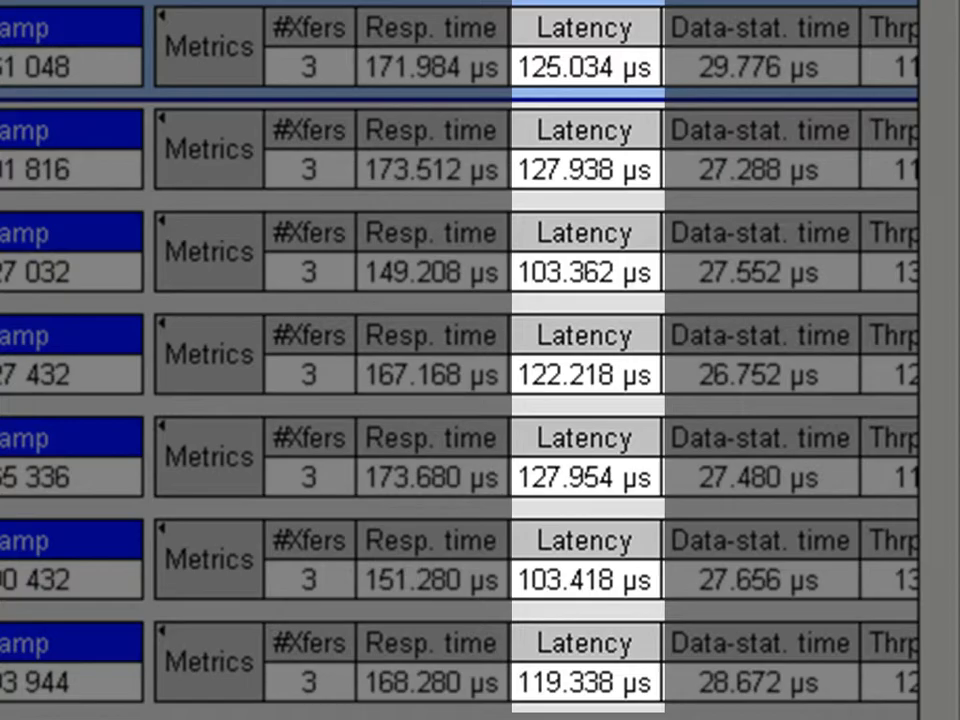
click(316, 34)
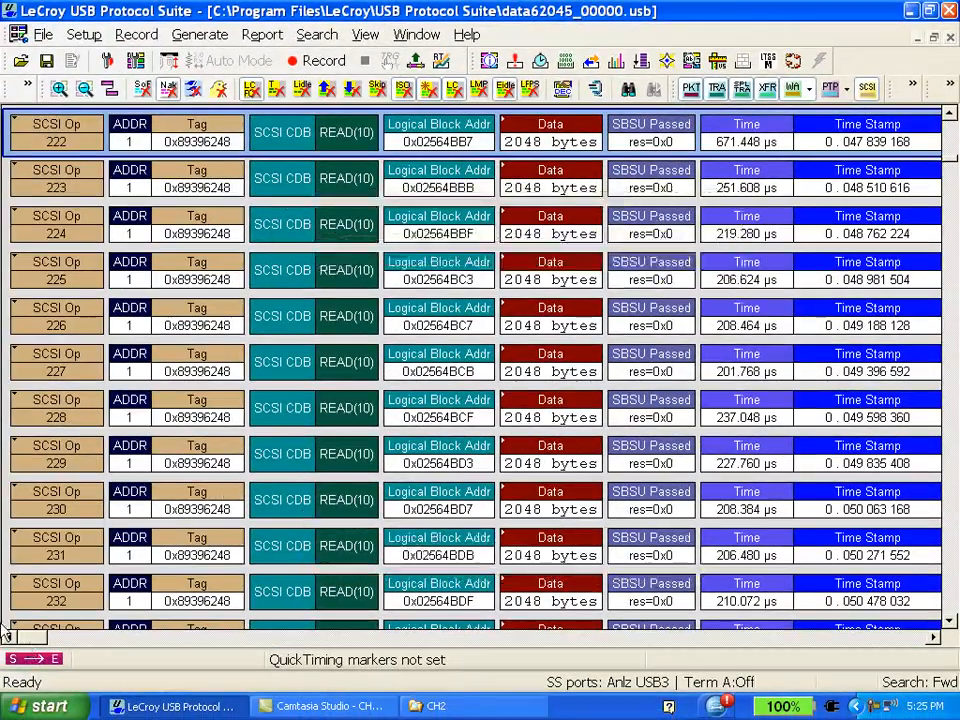
Expand SCSI Op 222 to reveal its READ(10) command, 2048-byte data and status transfers
scroll(right, 3)
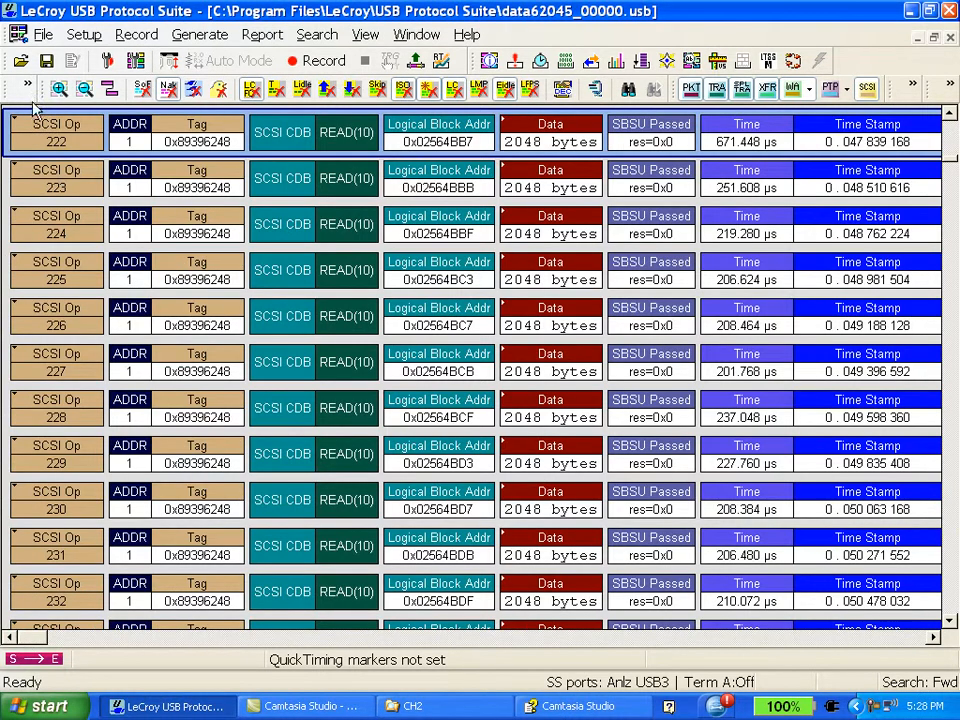
click(22, 132)
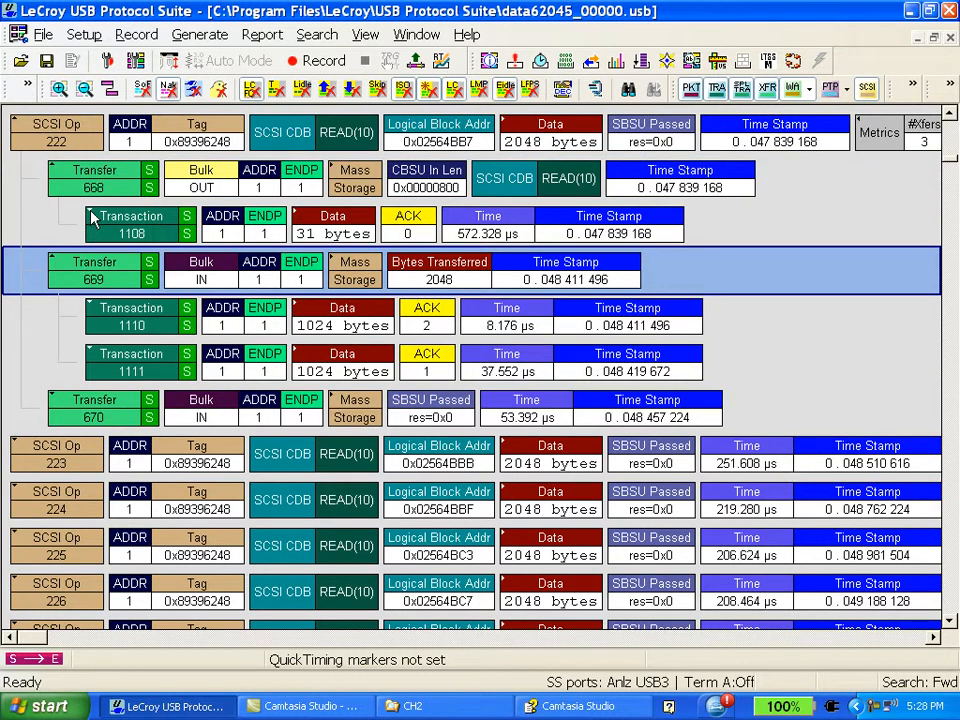
Expand the transaction to packet level for the 577.664 µs start-to-end timing measurement
click(90, 216)
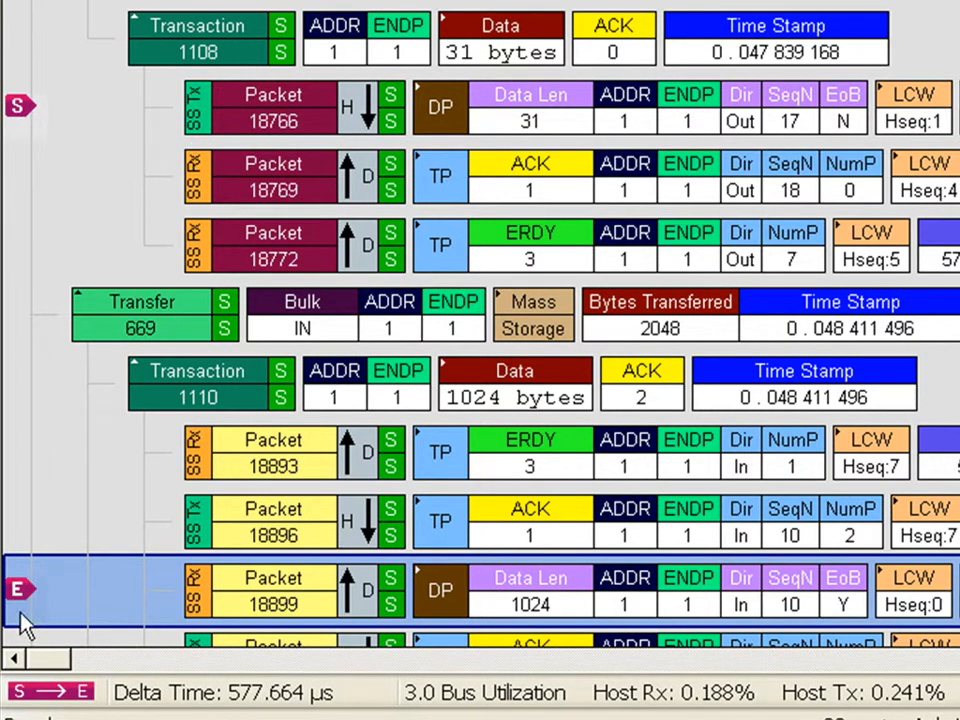
mouse_move(440, 176)
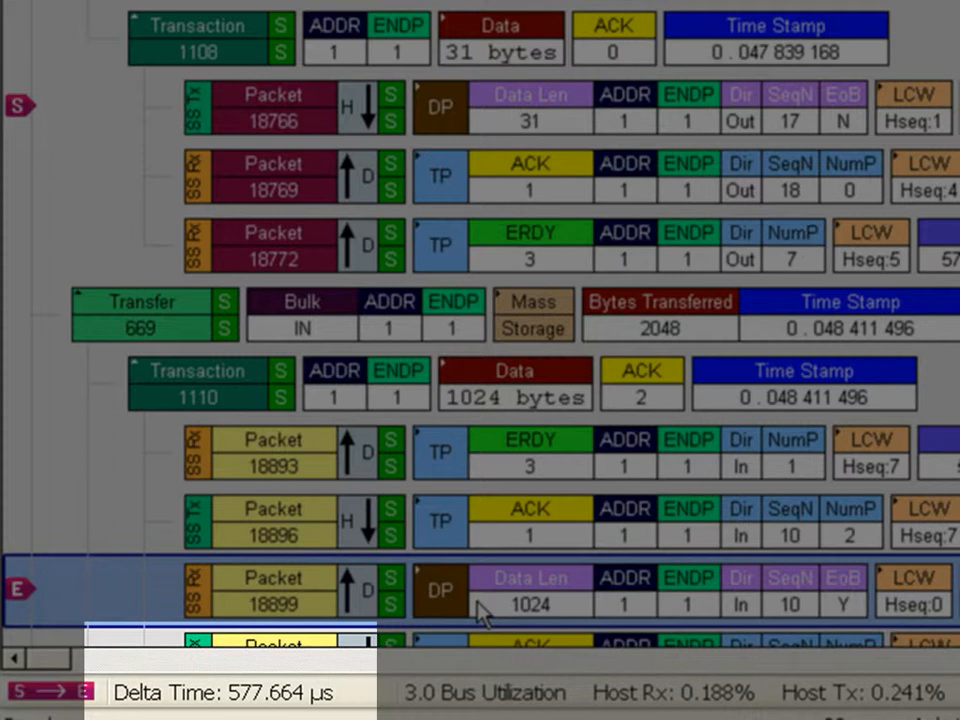
mouse_move(18, 124)
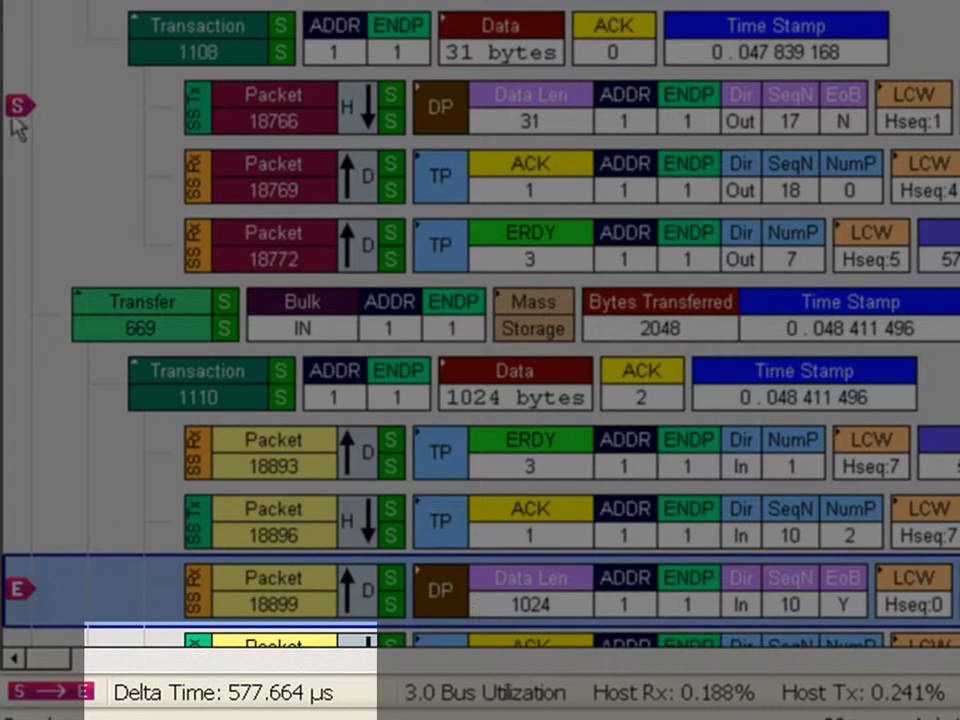
mouse_move(296, 710)
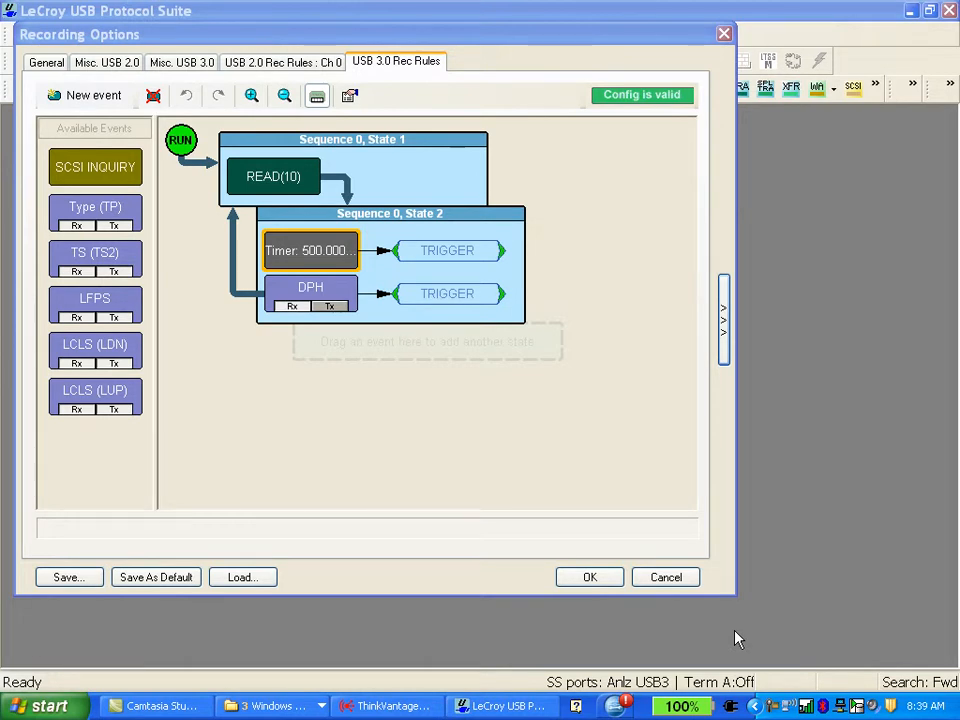
mouse_move(780, 608)
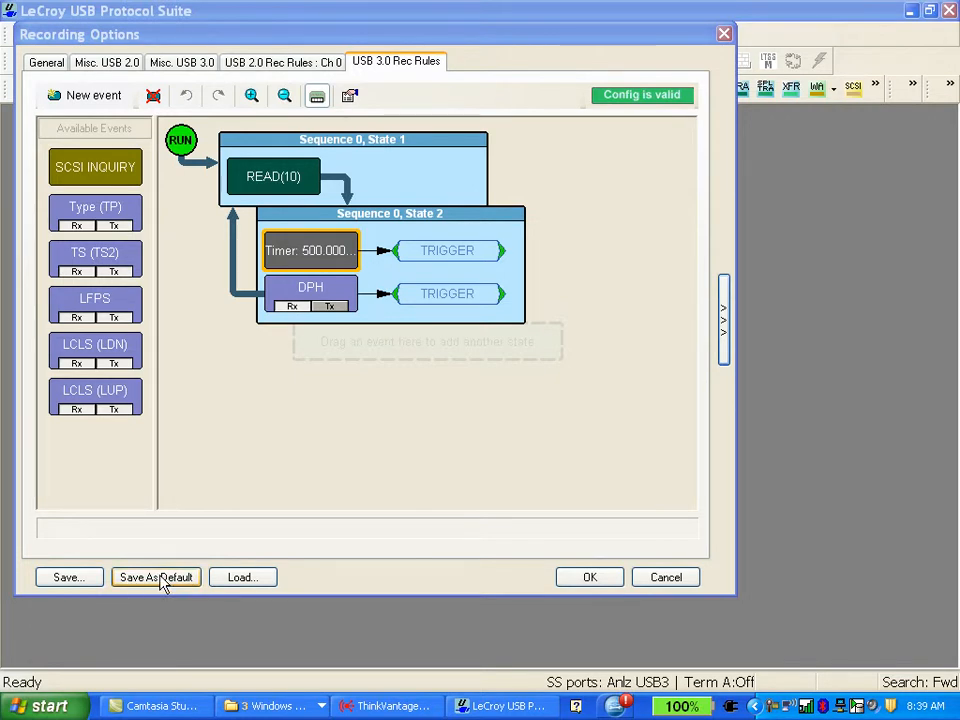
mouse_move(172, 580)
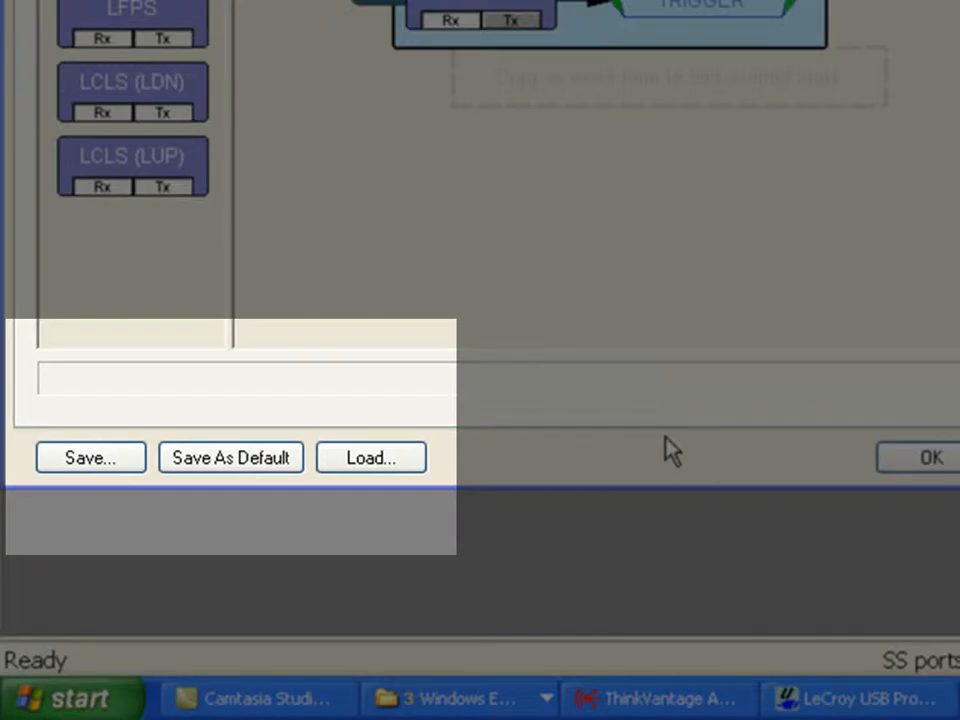
Start saving the recording options, with READ10_Latency.rec proposed as the file name
click(90, 456)
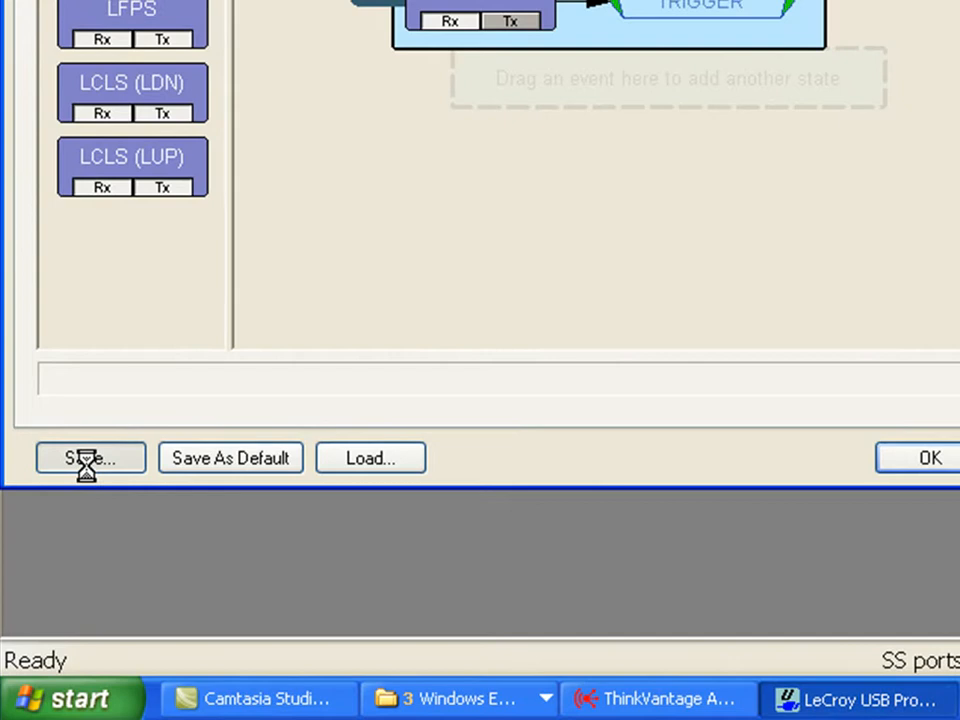
click(90, 458)
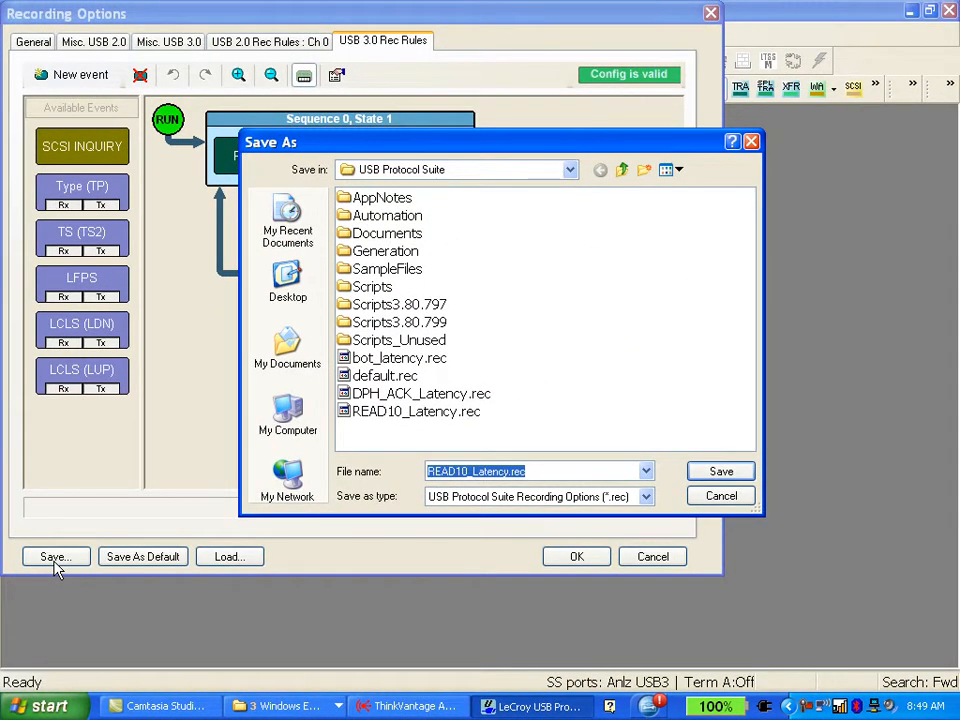
mouse_move(762, 482)
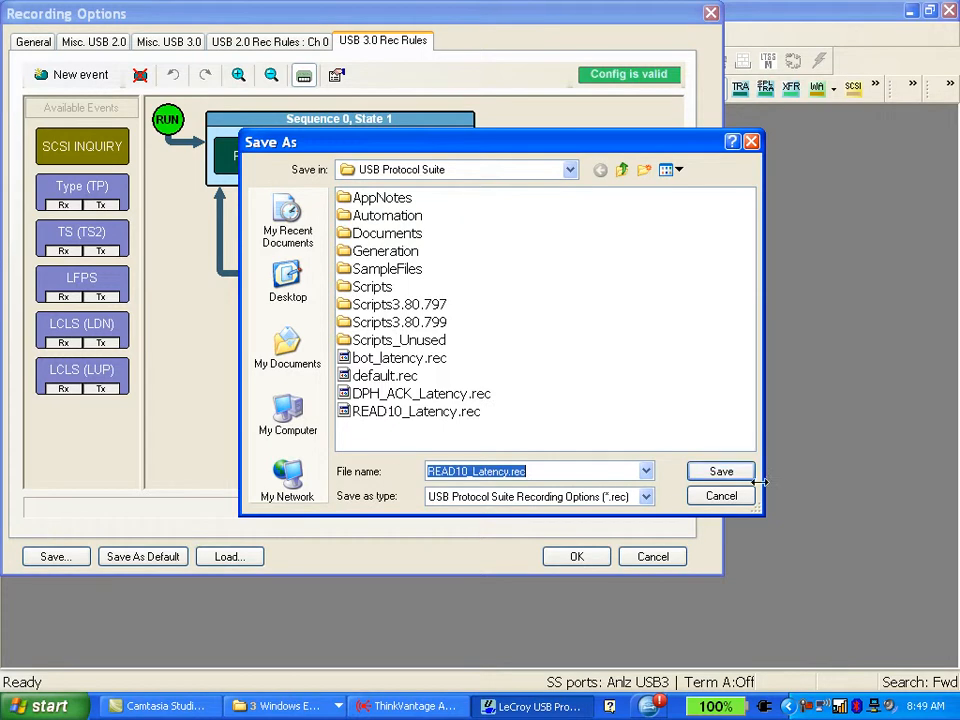
Save the options as READ10_Latency.rec and select that file in the Load dialog
click(228, 556)
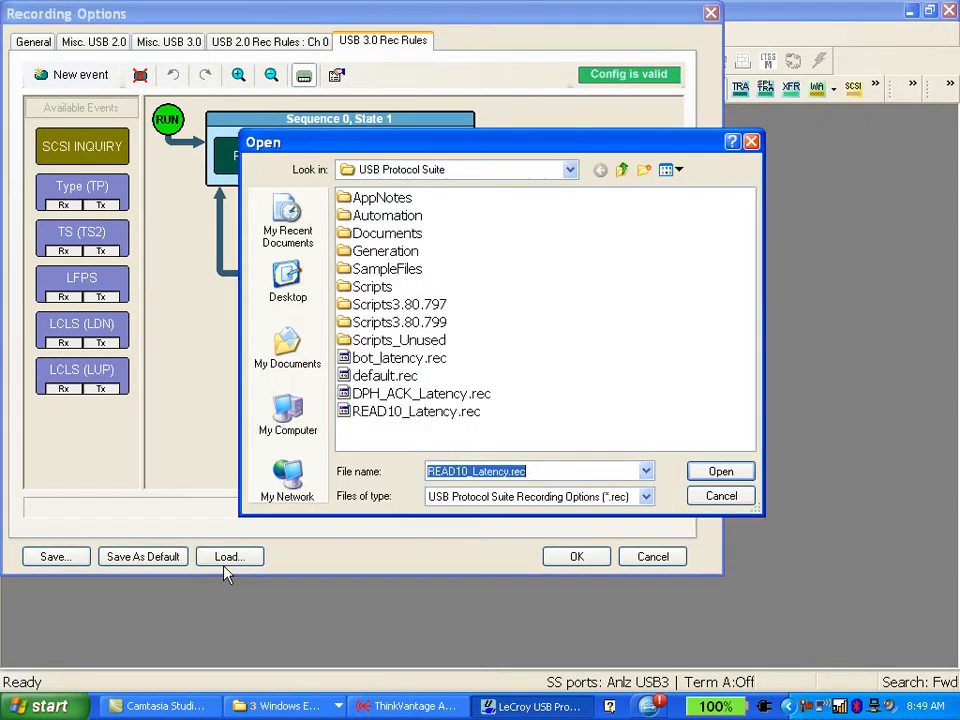
mouse_move(416, 412)
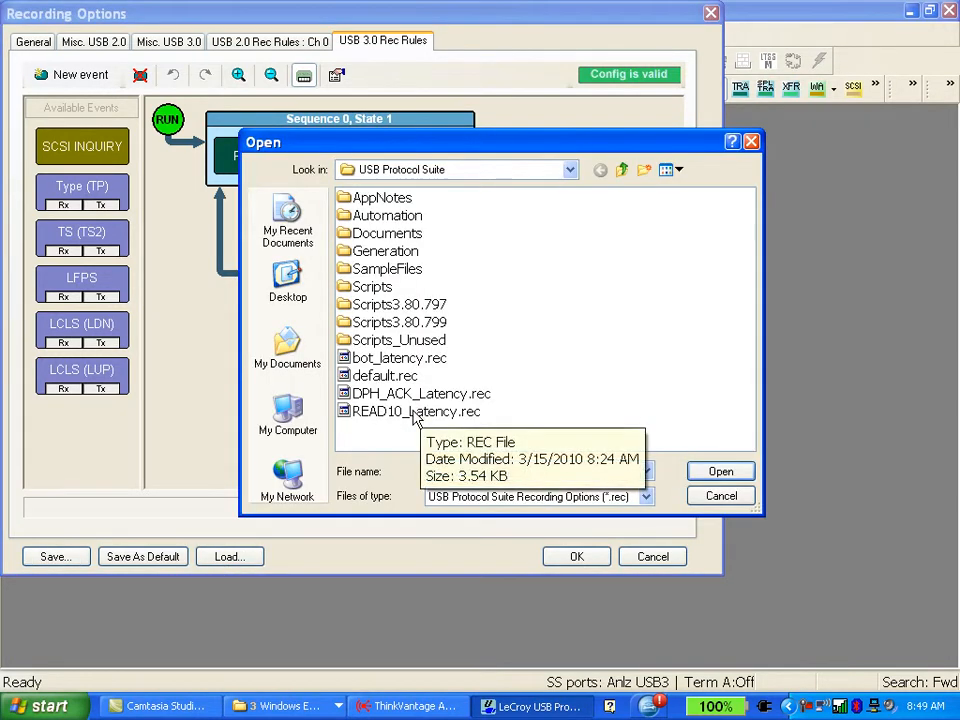
click(416, 412)
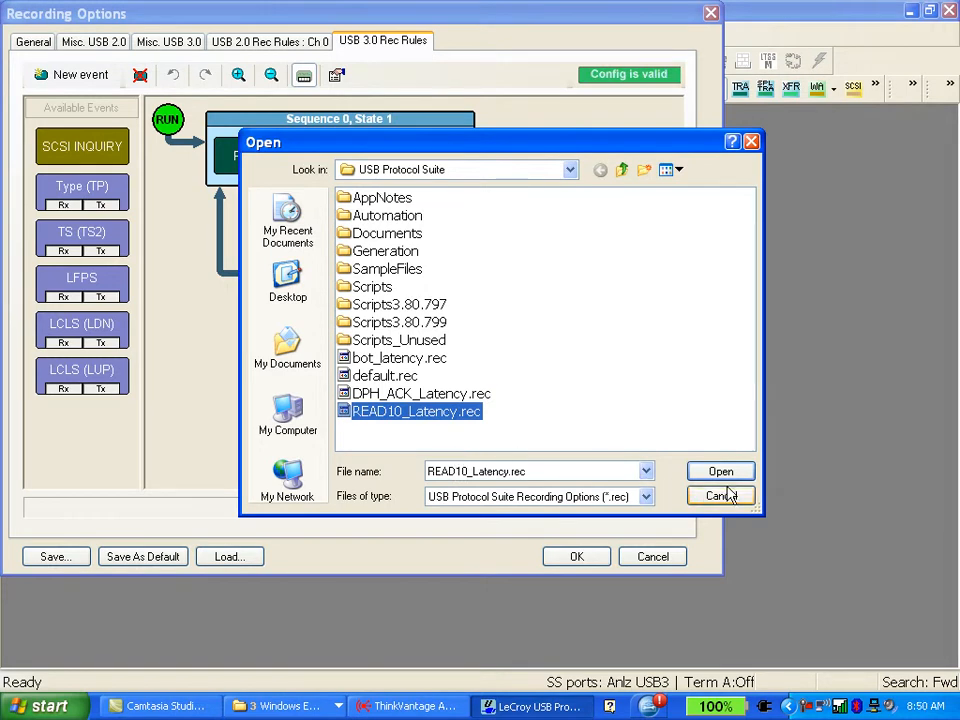